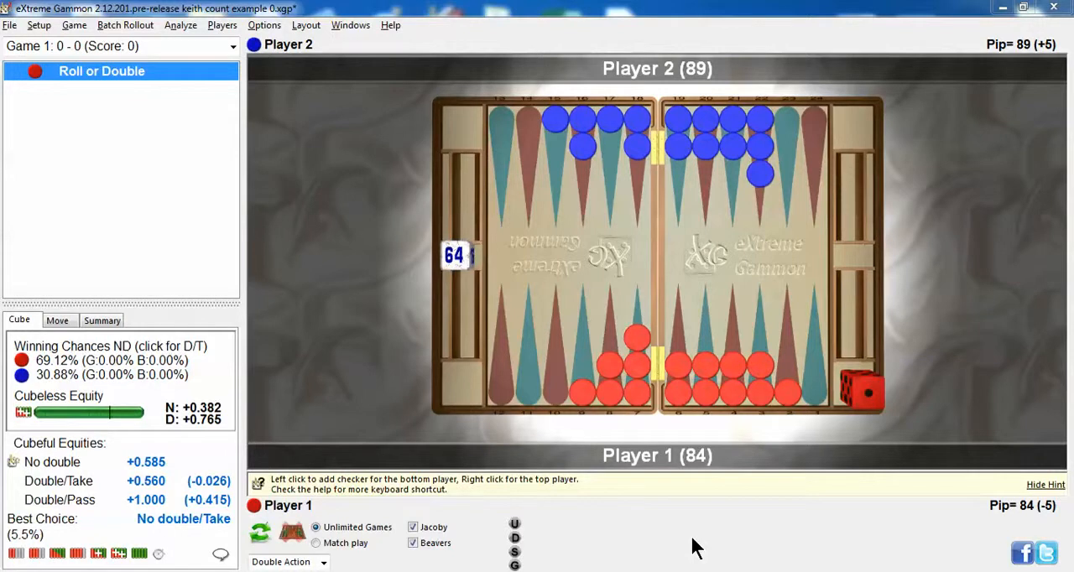
{"action": "mouse_move", "coordinate": [638, 409]}
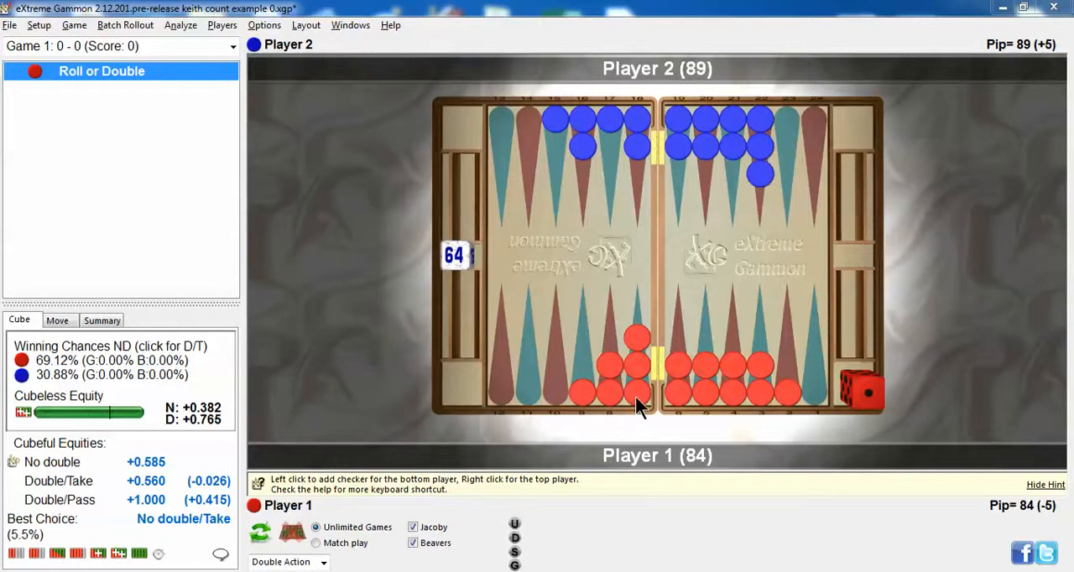
{"action": "mouse_move", "coordinate": [850, 329]}
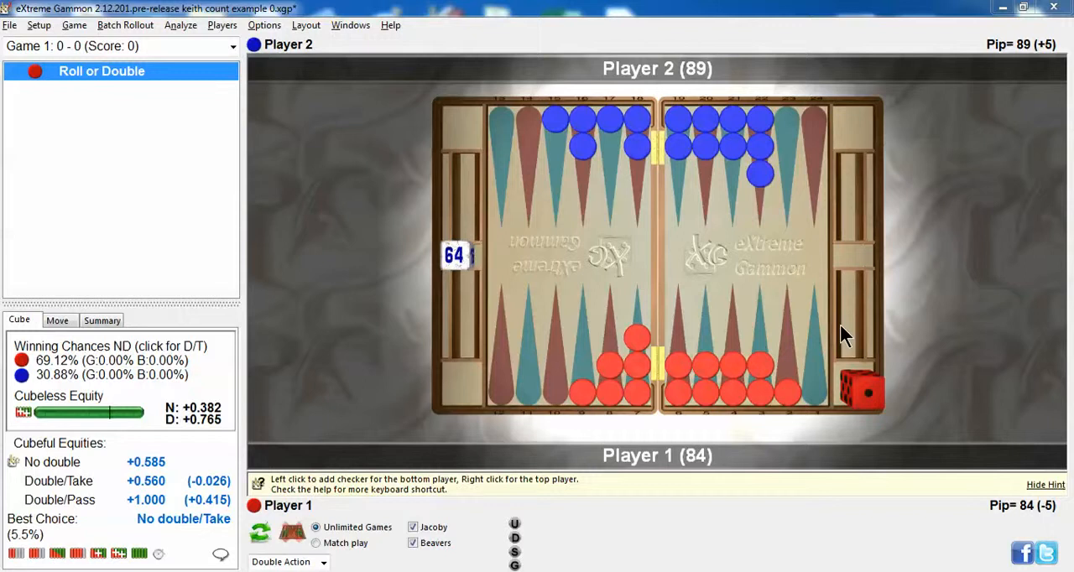
{"action": "mouse_move", "coordinate": [752, 429]}
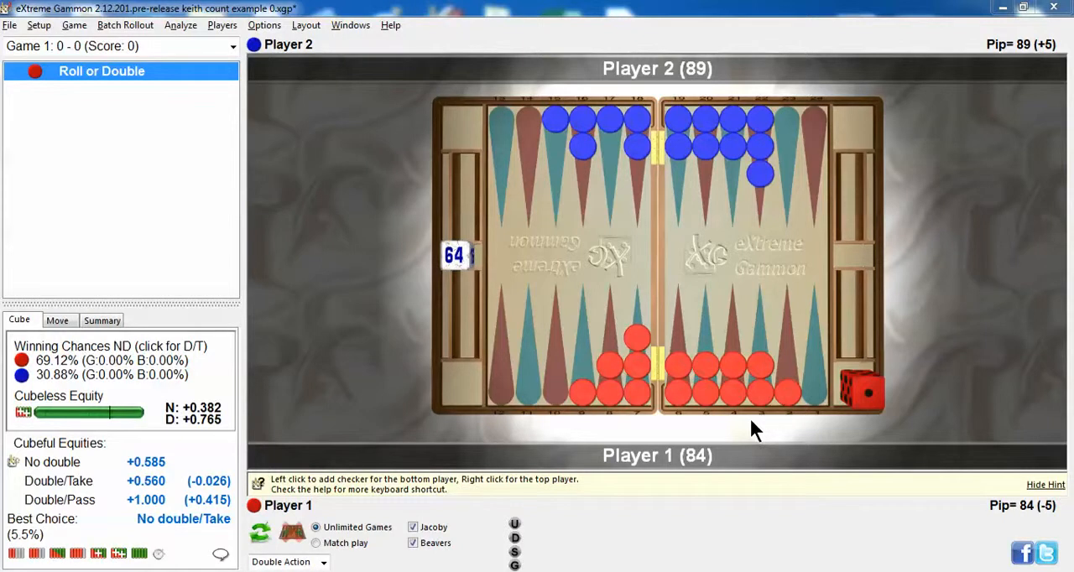
{"action": "mouse_move", "coordinate": [233, 406]}
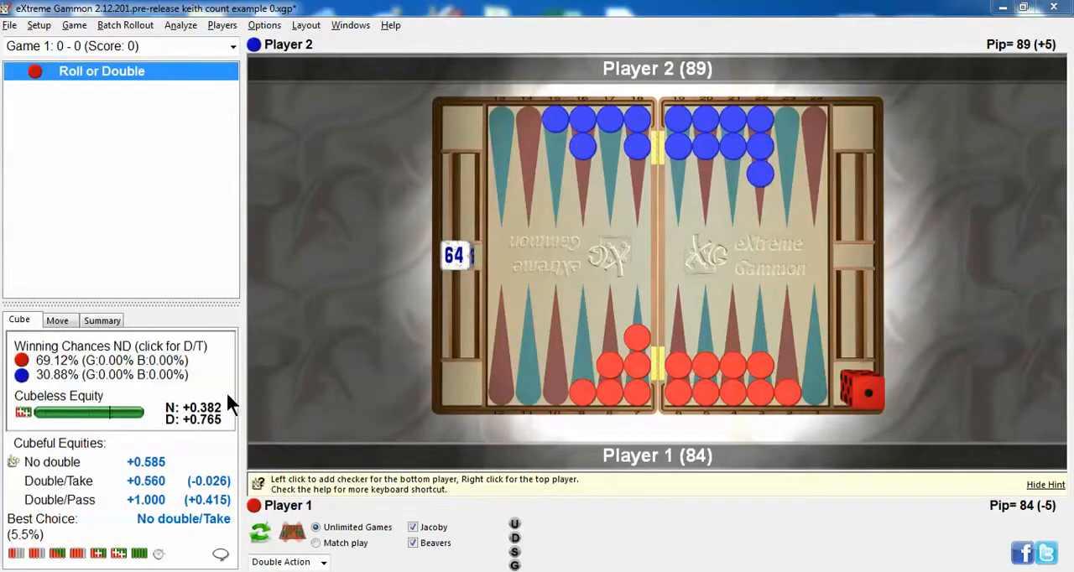
{"action": "mouse_move", "coordinate": [67, 396]}
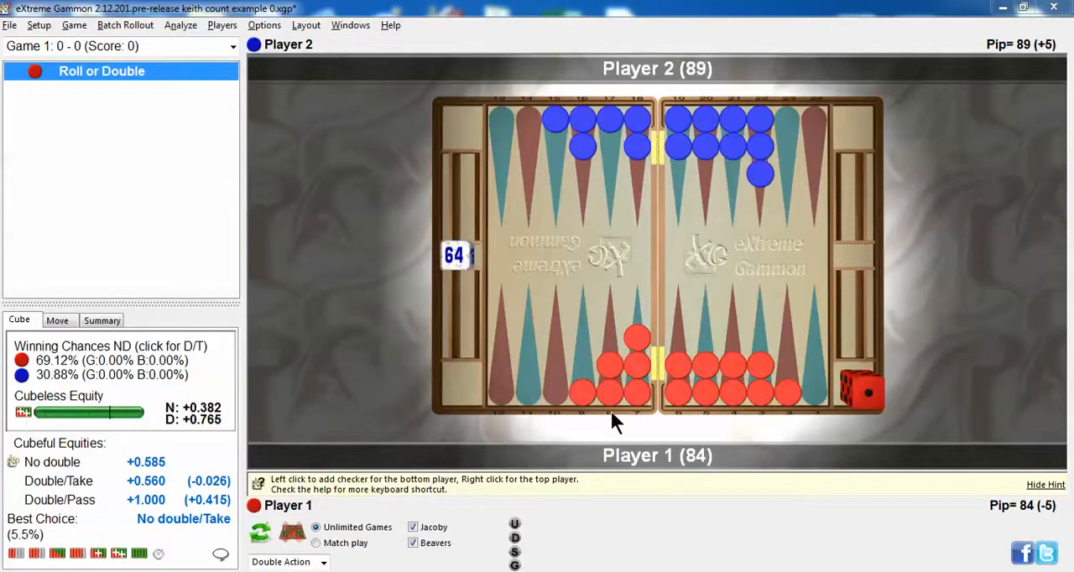
{"action": "mouse_move", "coordinate": [629, 409]}
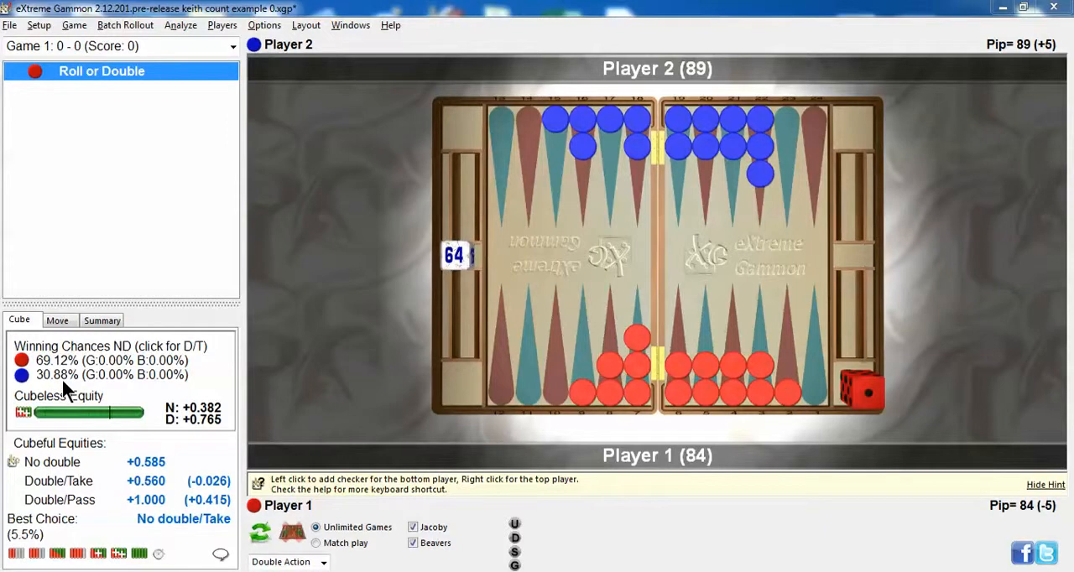
{"action": "mouse_move", "coordinate": [93, 413]}
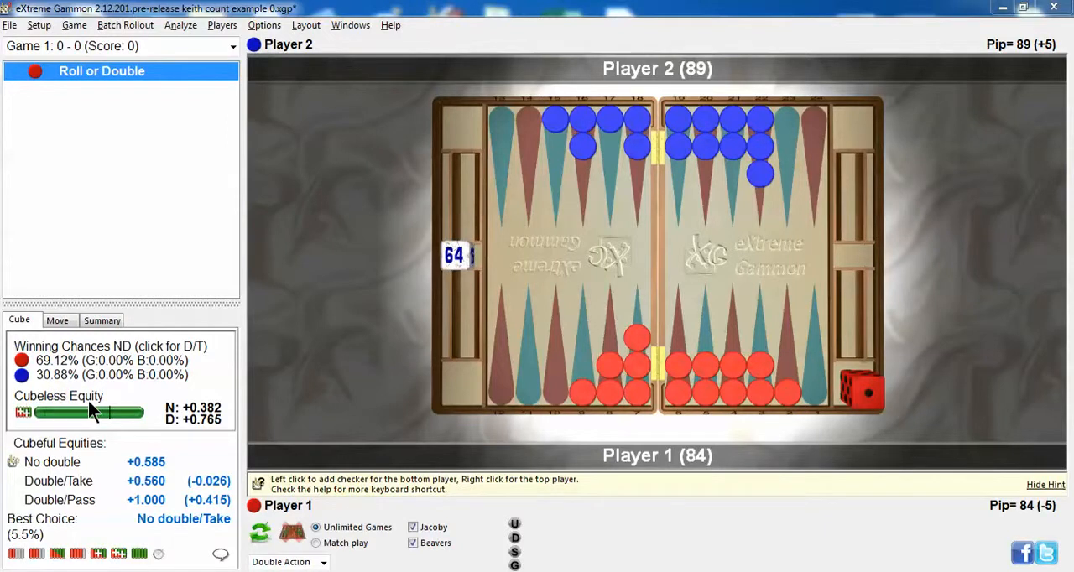
{"action": "mouse_move", "coordinate": [81, 405]}
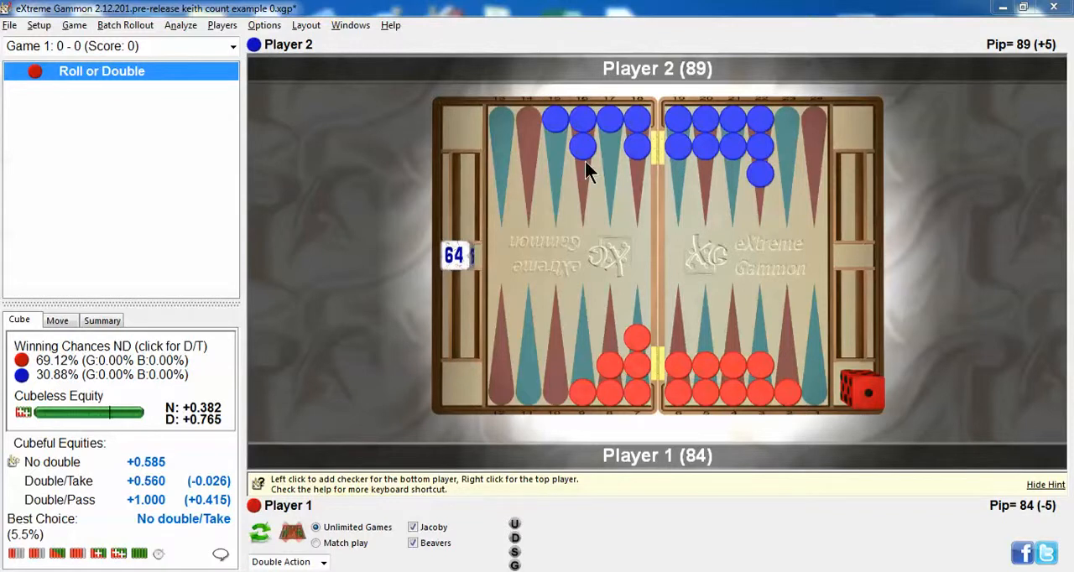
{"action": "mouse_move", "coordinate": [168, 464]}
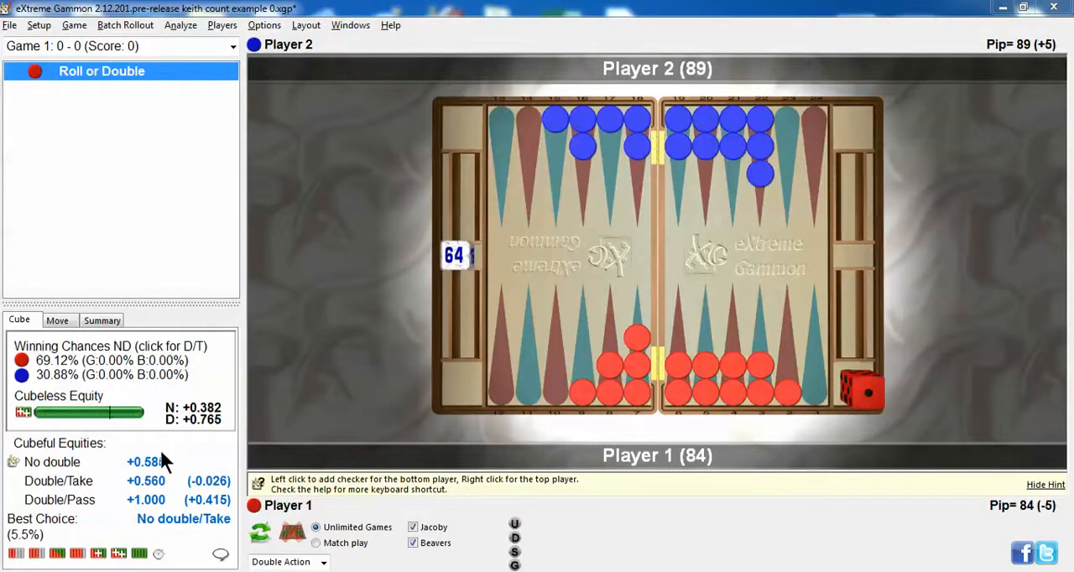
{"action": "mouse_move", "coordinate": [221, 498]}
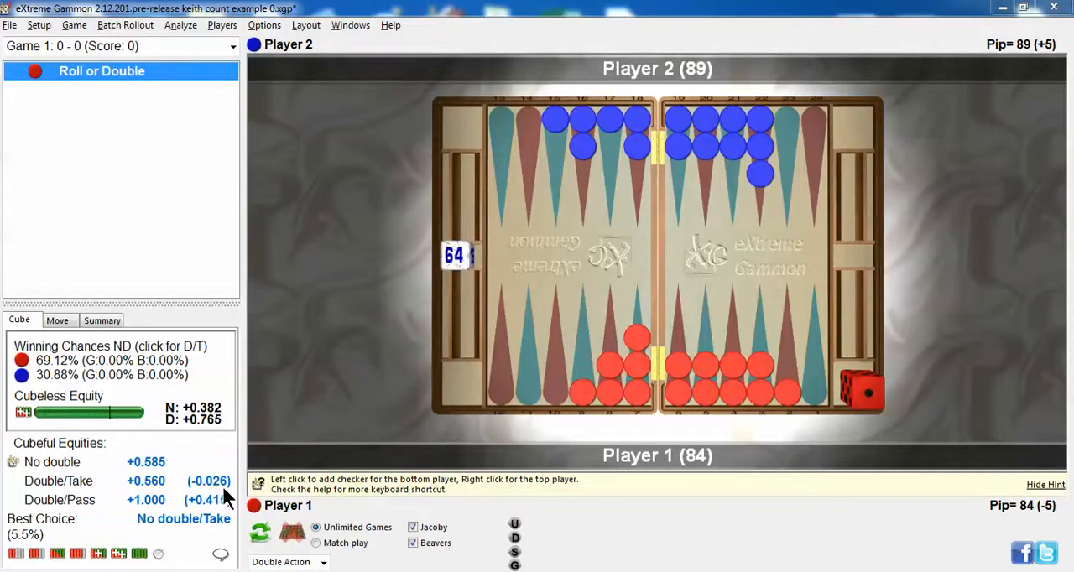
{"action": "mouse_move", "coordinate": [109, 401]}
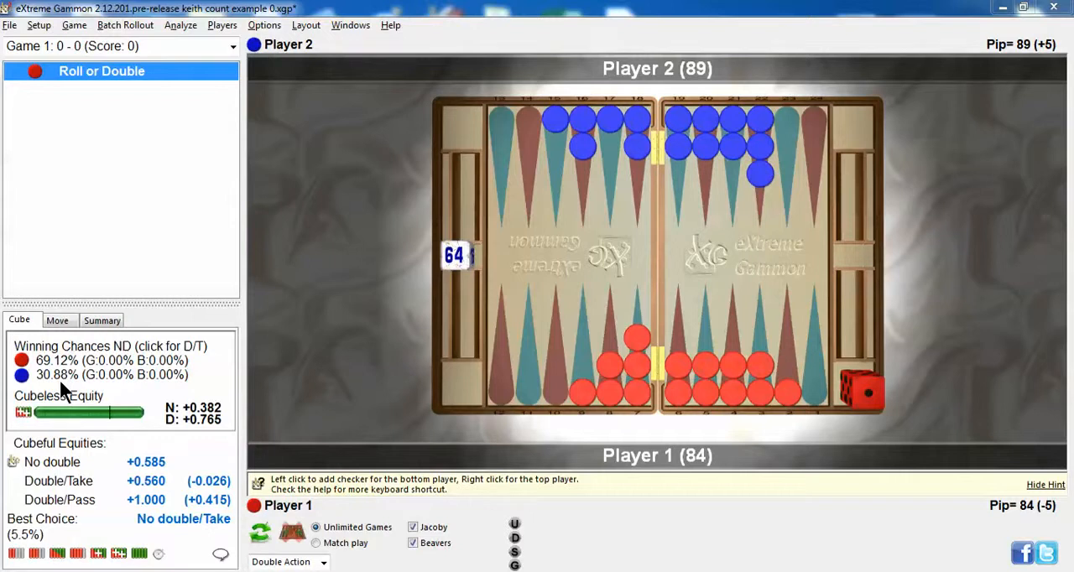
{"action": "mouse_move", "coordinate": [335, 382]}
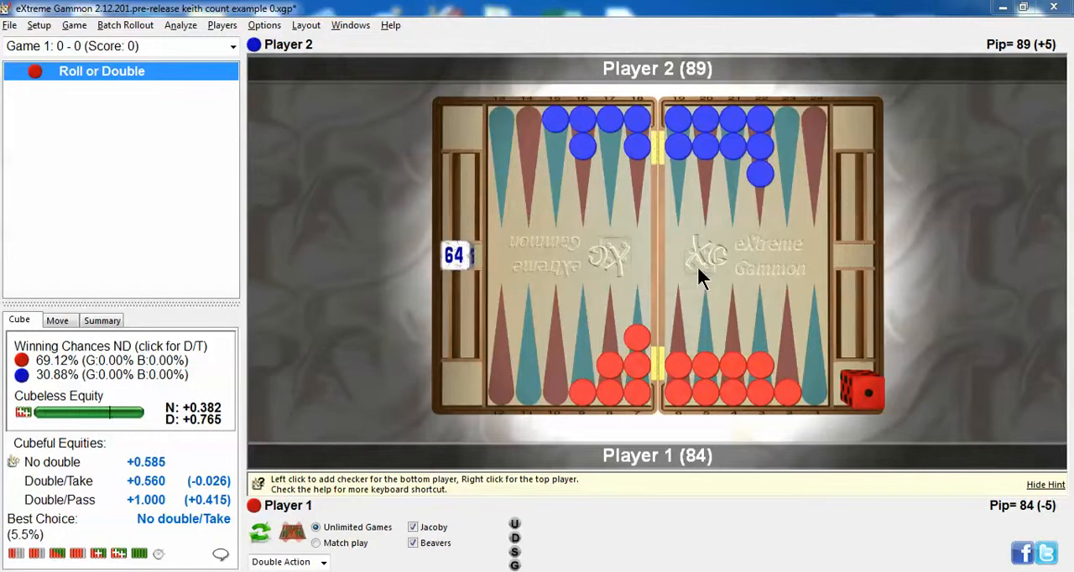
{"action": "mouse_move", "coordinate": [718, 272]}
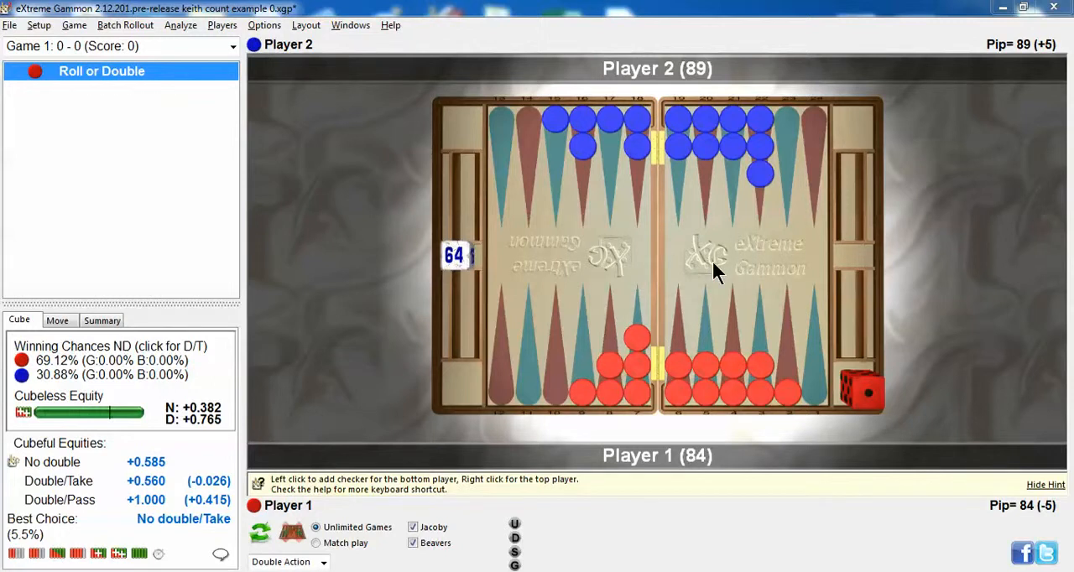
{"action": "mouse_move", "coordinate": [673, 296]}
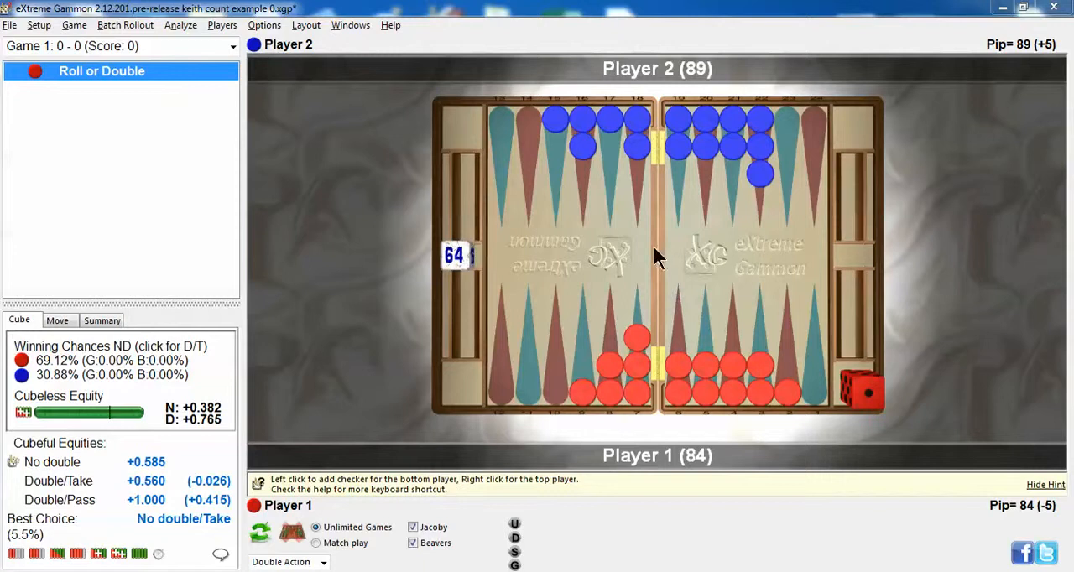
{"action": "mouse_move", "coordinate": [666, 262]}
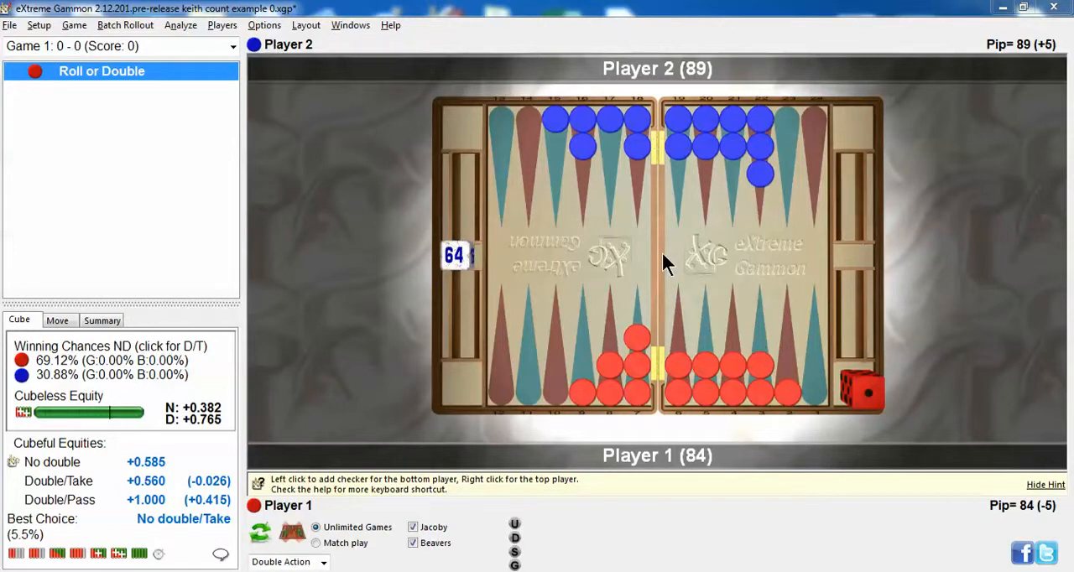
{"action": "mouse_move", "coordinate": [664, 268]}
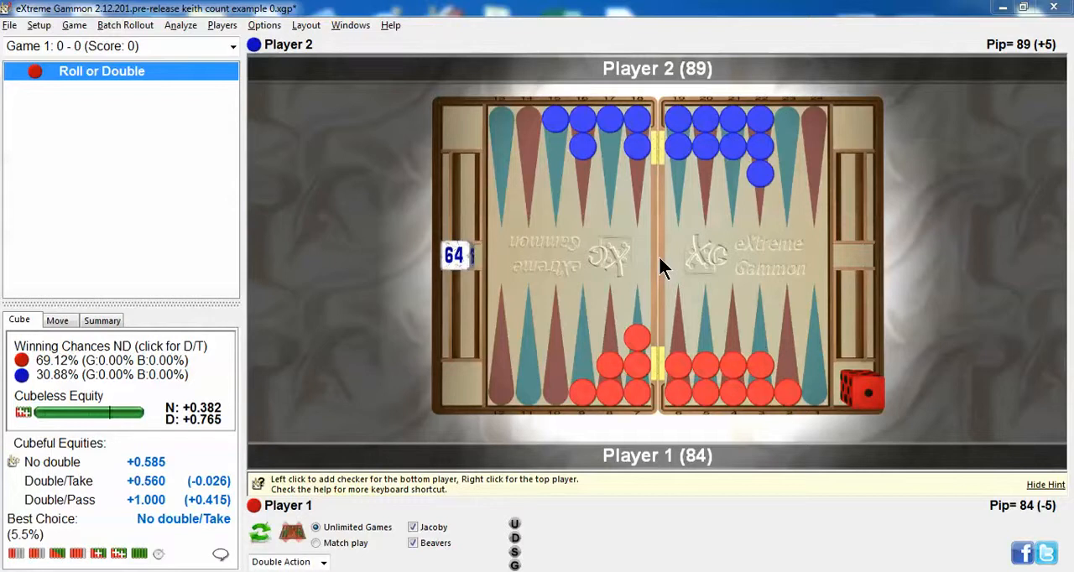
{"action": "mouse_move", "coordinate": [658, 176]}
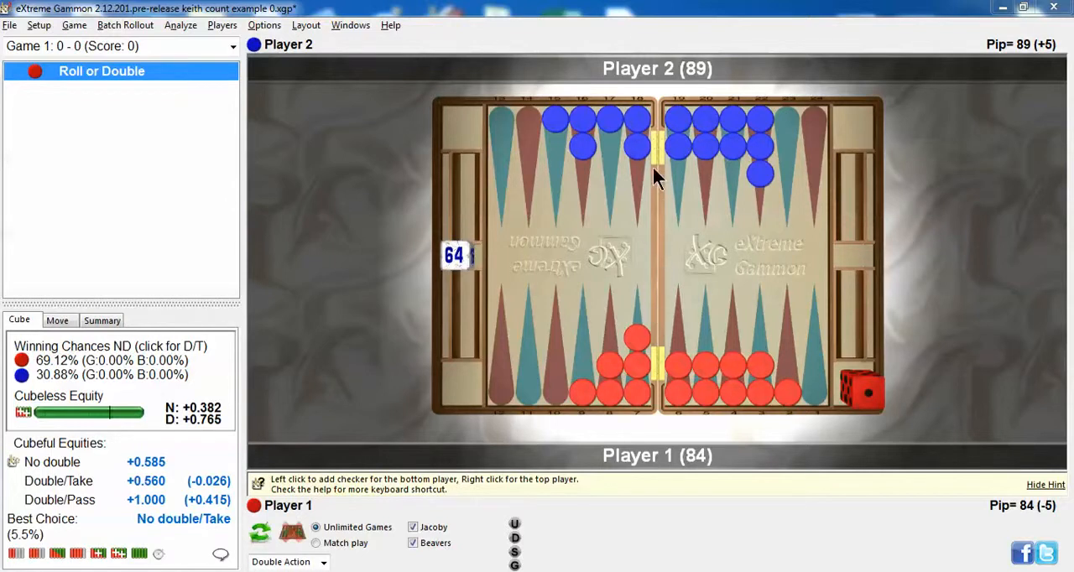
{"action": "mouse_move", "coordinate": [678, 292]}
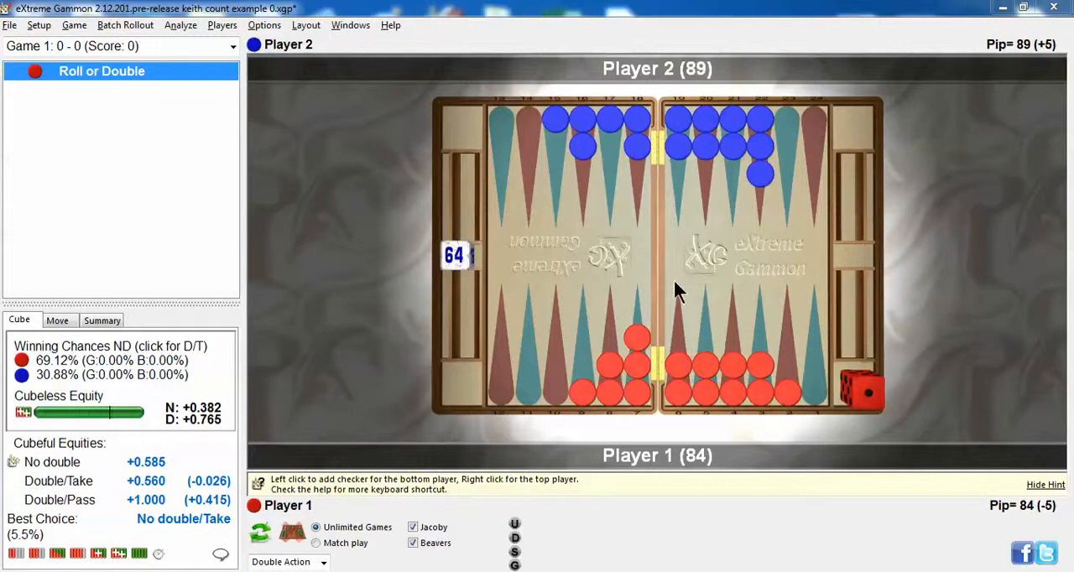
{"action": "mouse_move", "coordinate": [657, 183]}
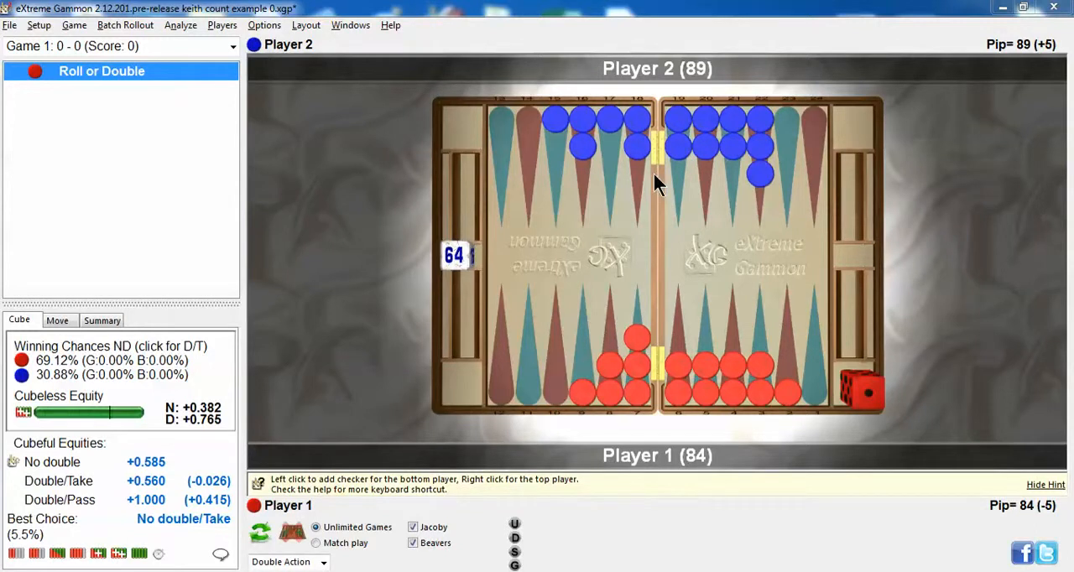
{"action": "mouse_move", "coordinate": [66, 399]}
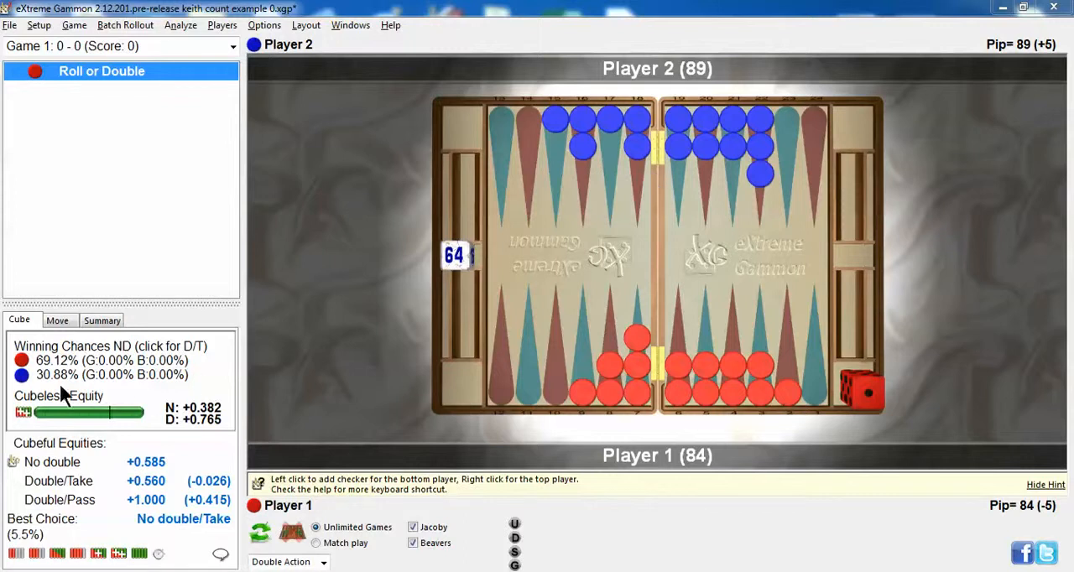
{"action": "mouse_move", "coordinate": [59, 389]}
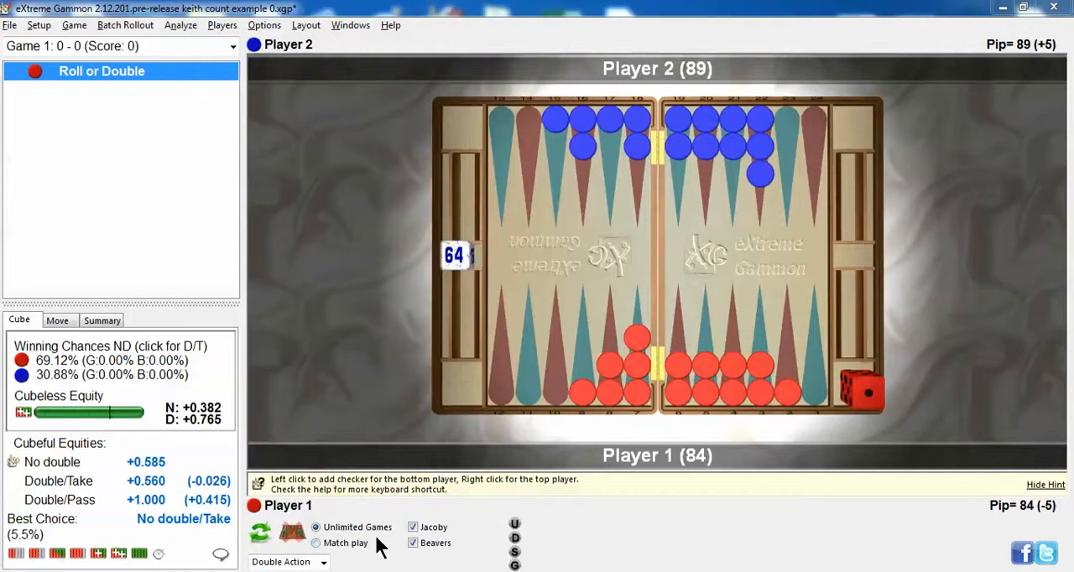
{"action": "mouse_move", "coordinate": [664, 244]}
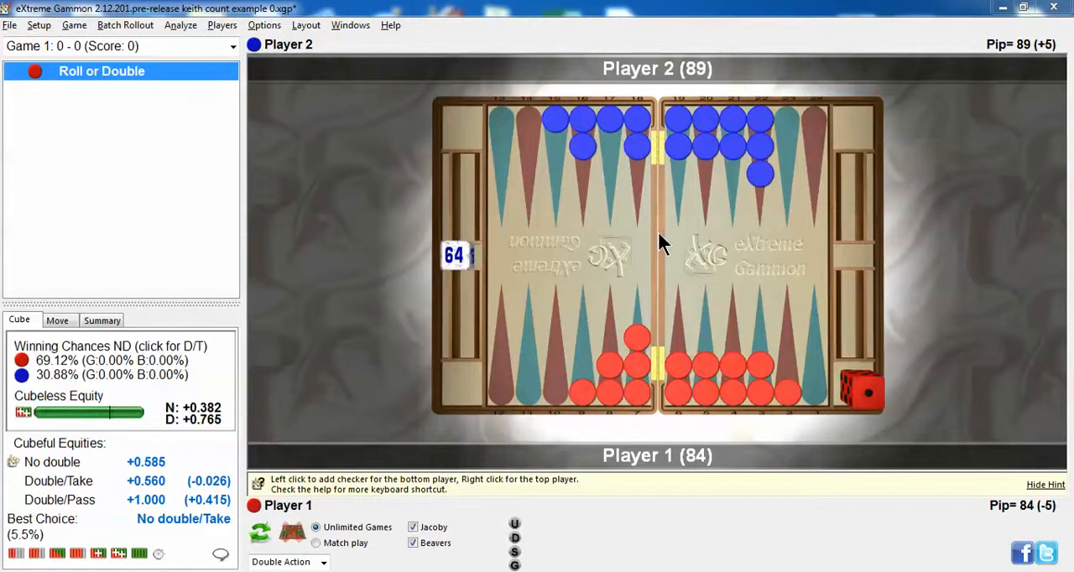
{"action": "mouse_move", "coordinate": [668, 213]}
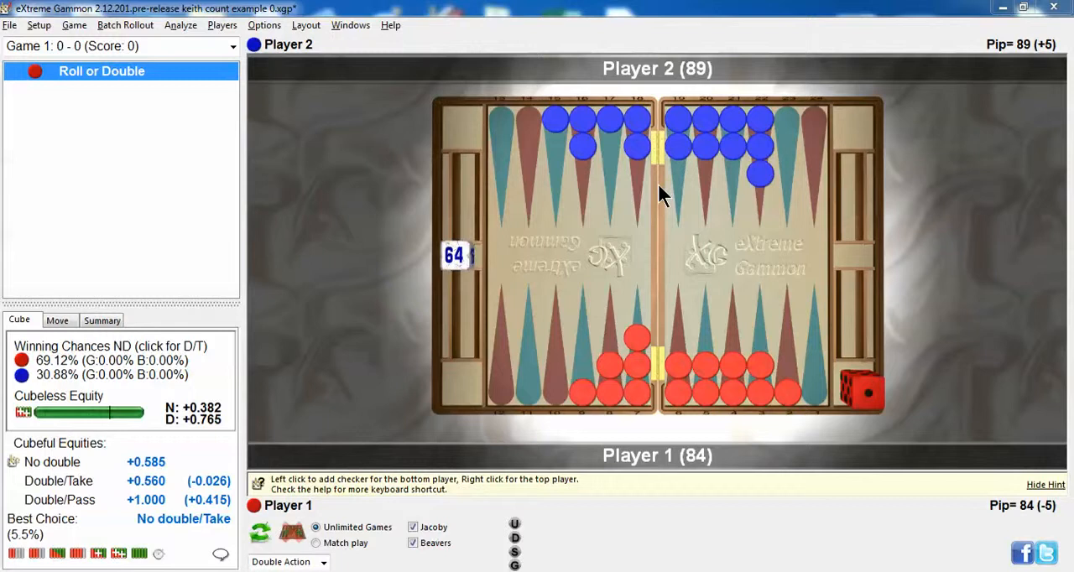
{"action": "mouse_move", "coordinate": [661, 335]}
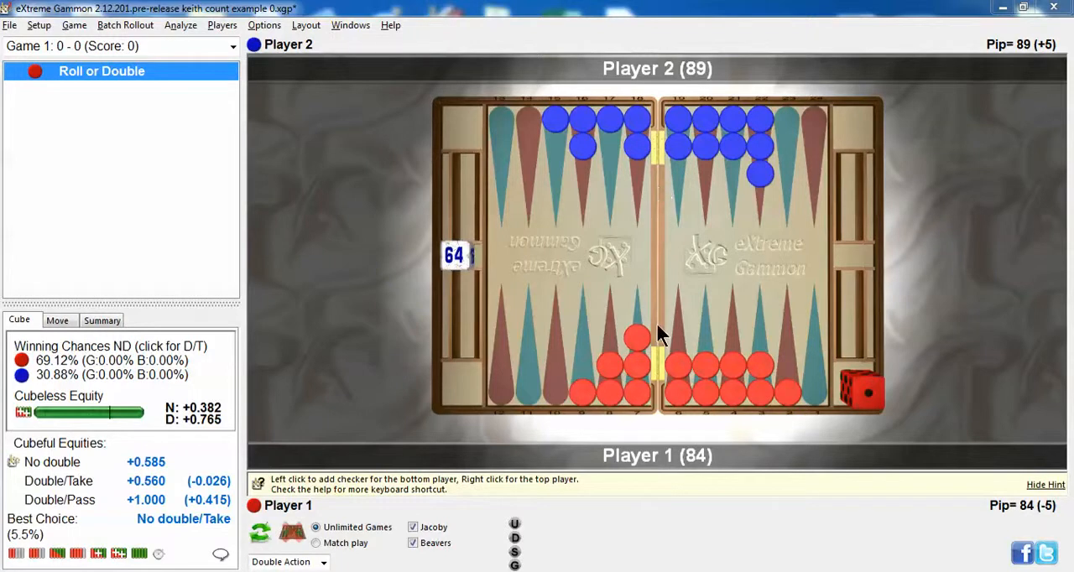
{"action": "mouse_move", "coordinate": [653, 176]}
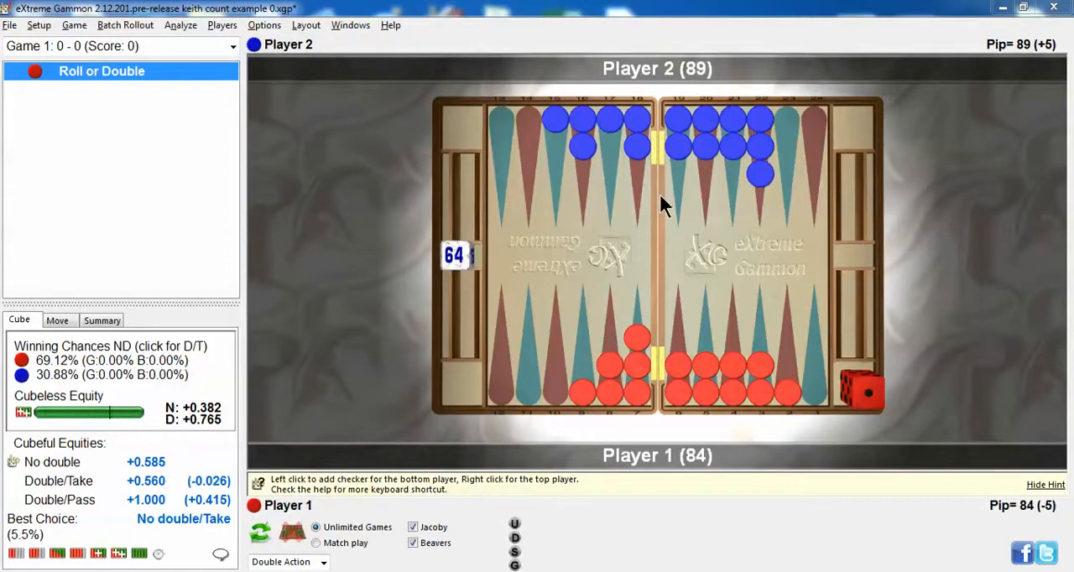
{"action": "mouse_move", "coordinate": [668, 236]}
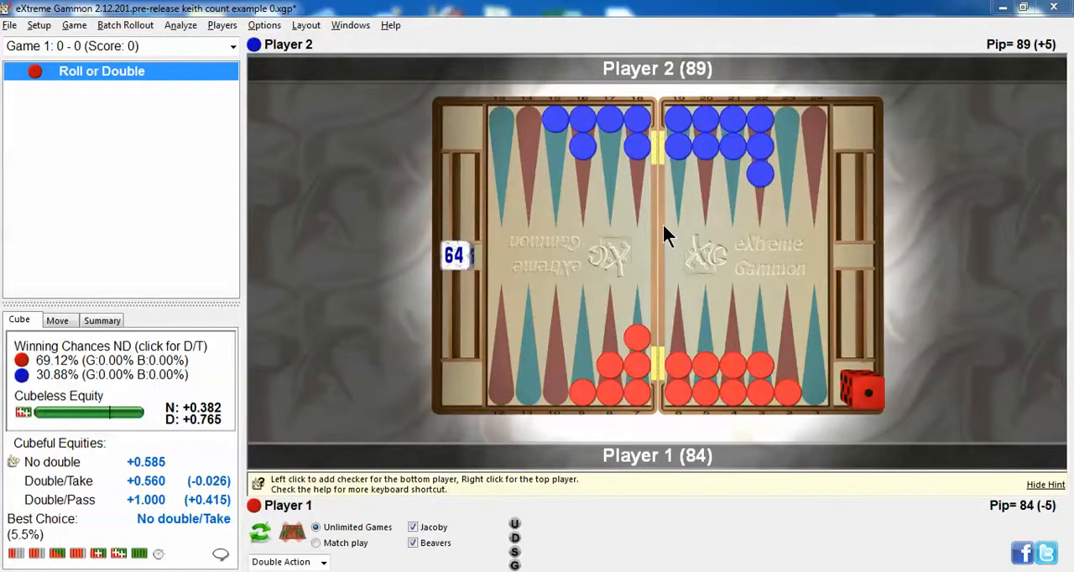
{"action": "mouse_move", "coordinate": [673, 211]}
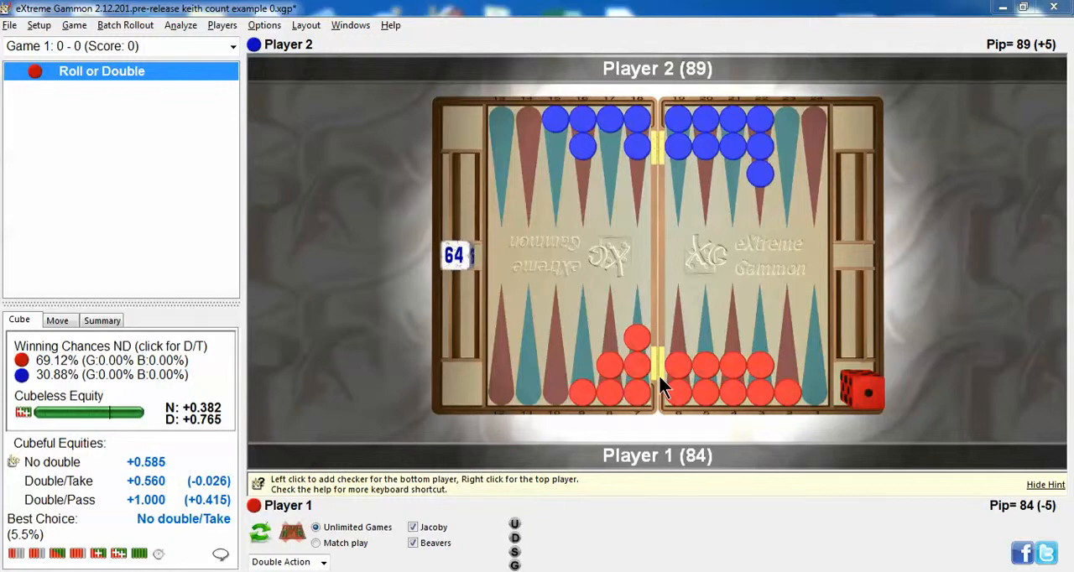
{"action": "mouse_move", "coordinate": [668, 193]}
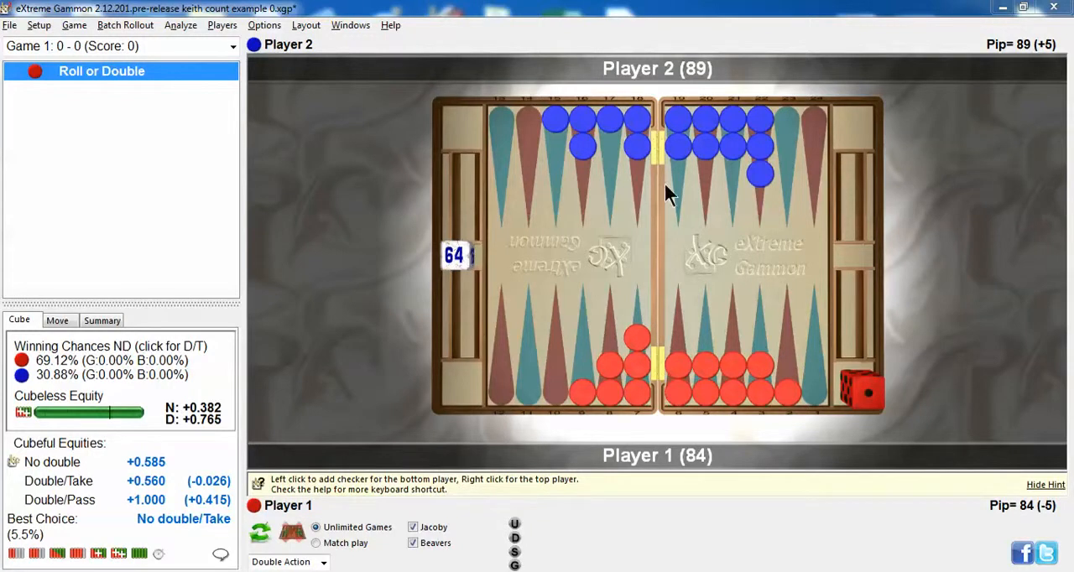
{"action": "mouse_move", "coordinate": [673, 176]}
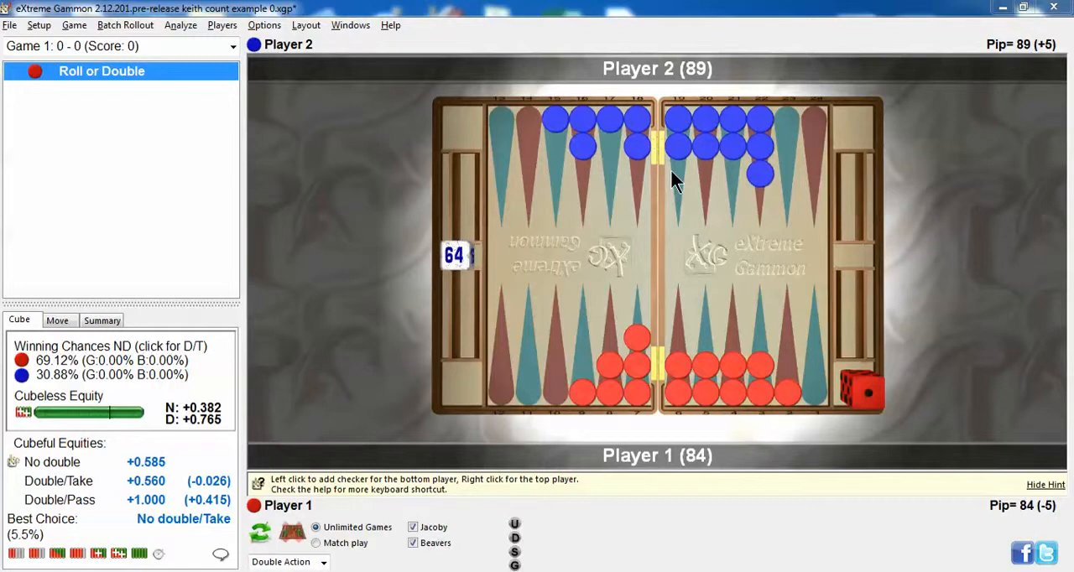
{"action": "mouse_move", "coordinate": [674, 200]}
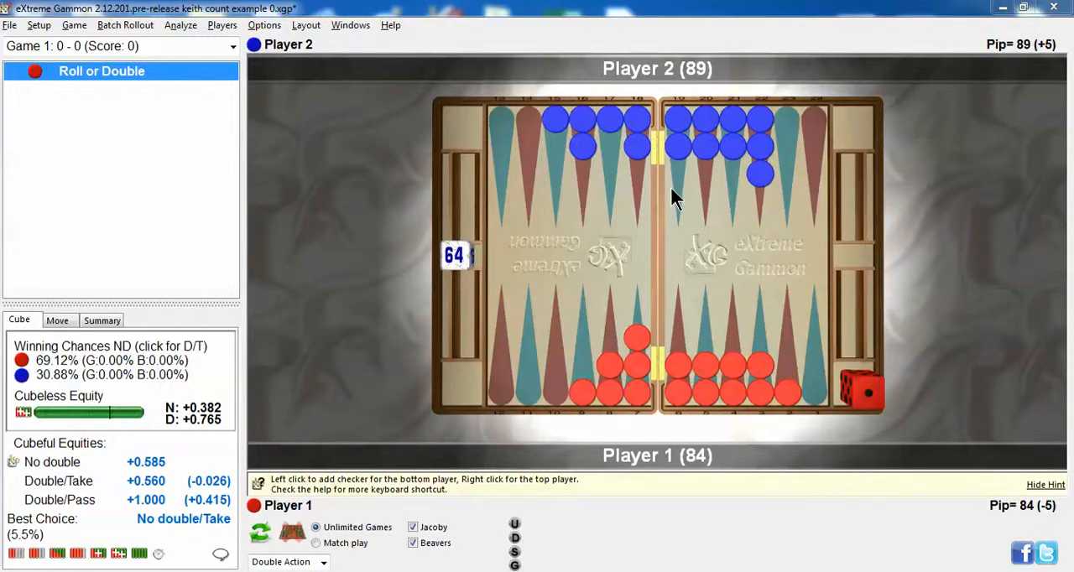
{"action": "mouse_move", "coordinate": [662, 378]}
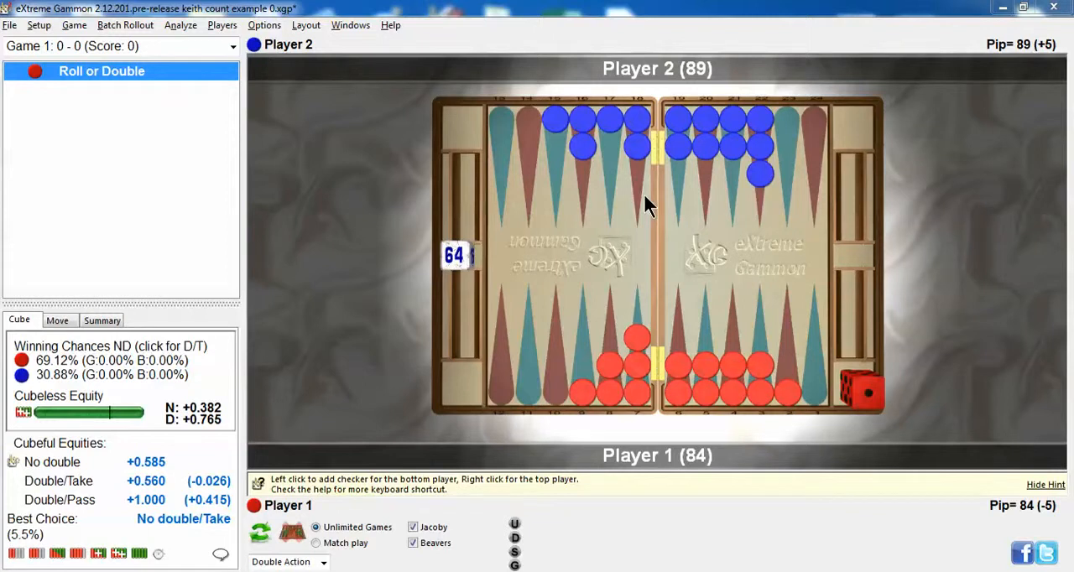
{"action": "mouse_move", "coordinate": [522, 250]}
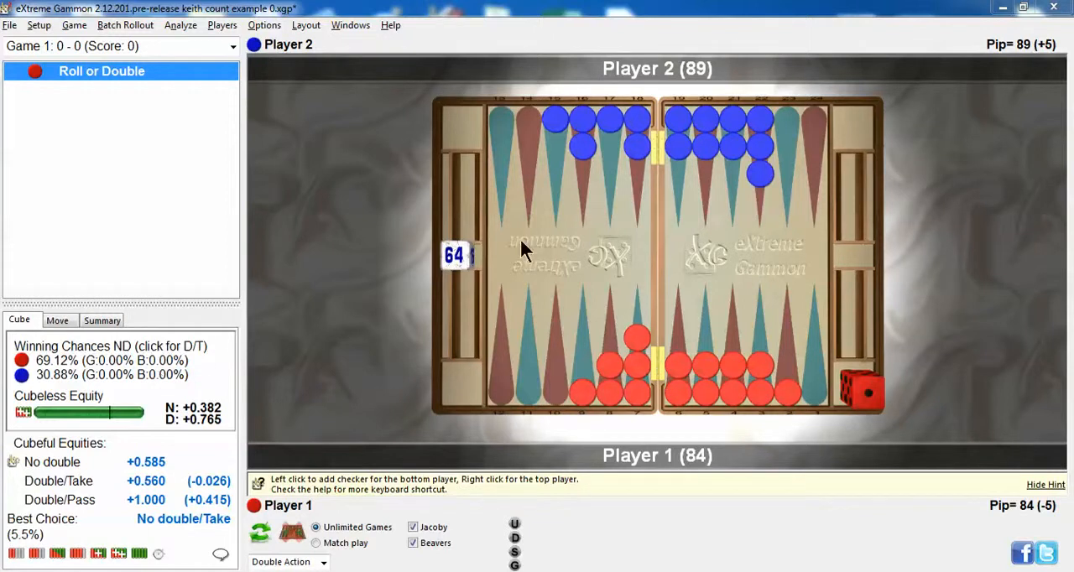
{"action": "mouse_move", "coordinate": [658, 191]}
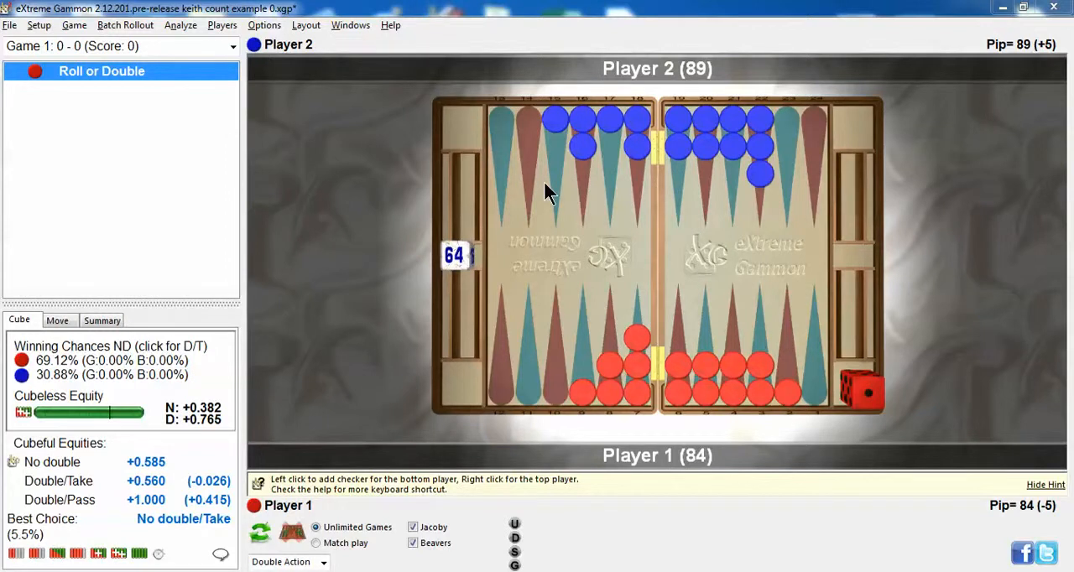
{"action": "mouse_move", "coordinate": [668, 188]}
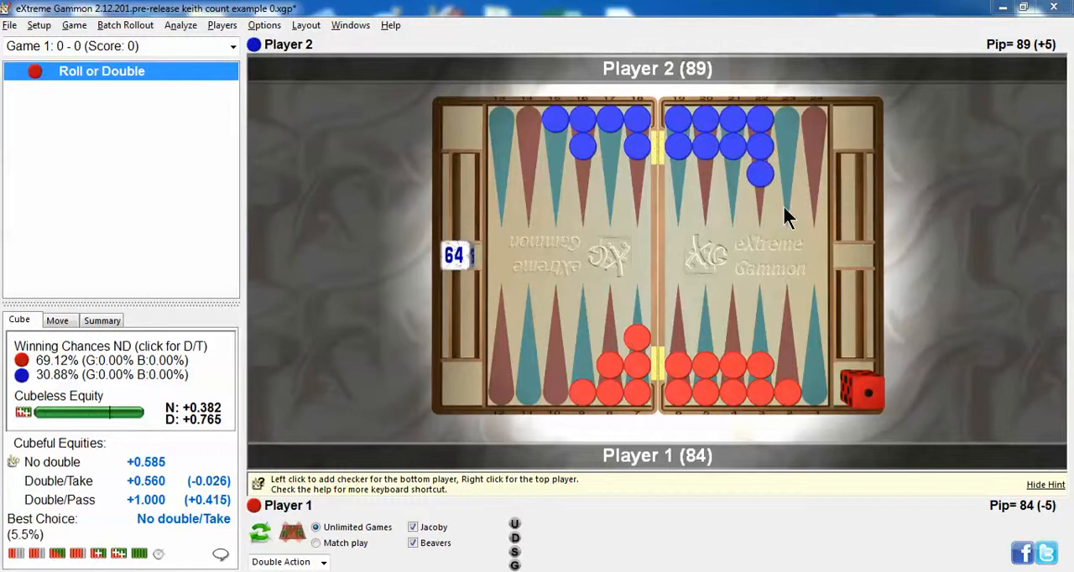
{"action": "mouse_move", "coordinate": [757, 216]}
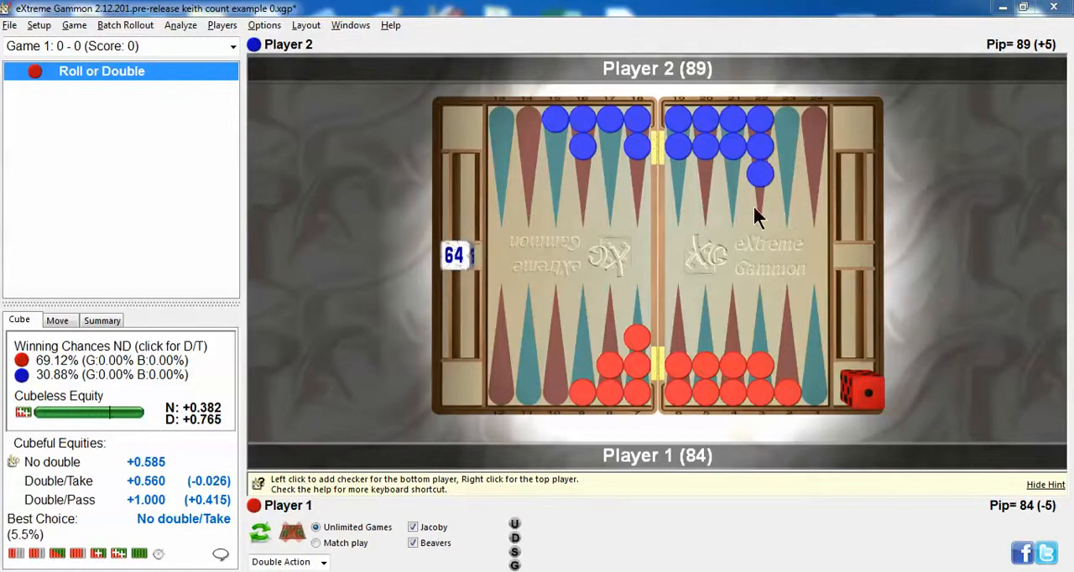
{"action": "mouse_move", "coordinate": [789, 231]}
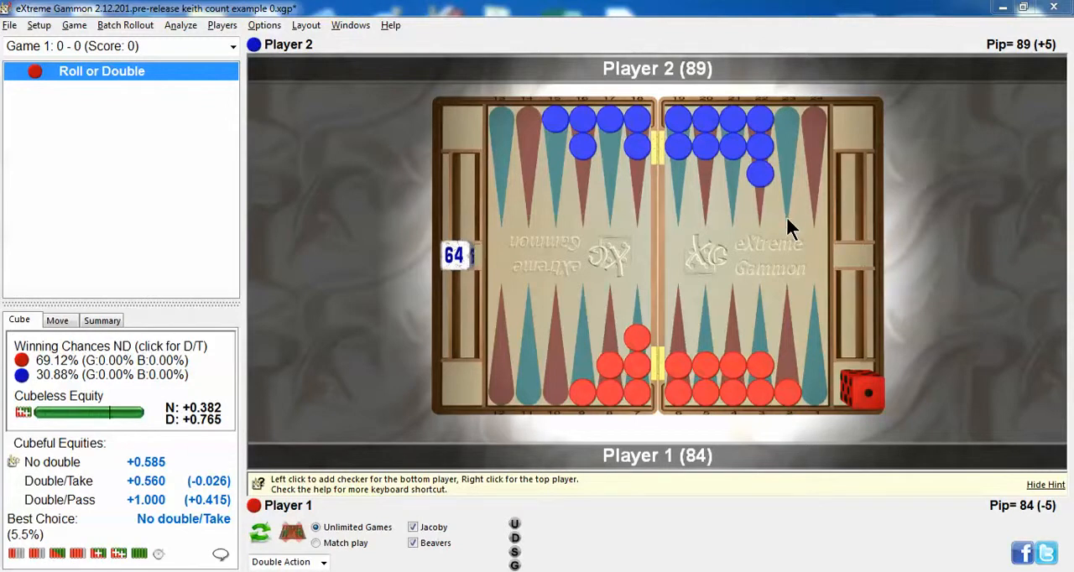
{"action": "mouse_move", "coordinate": [681, 238]}
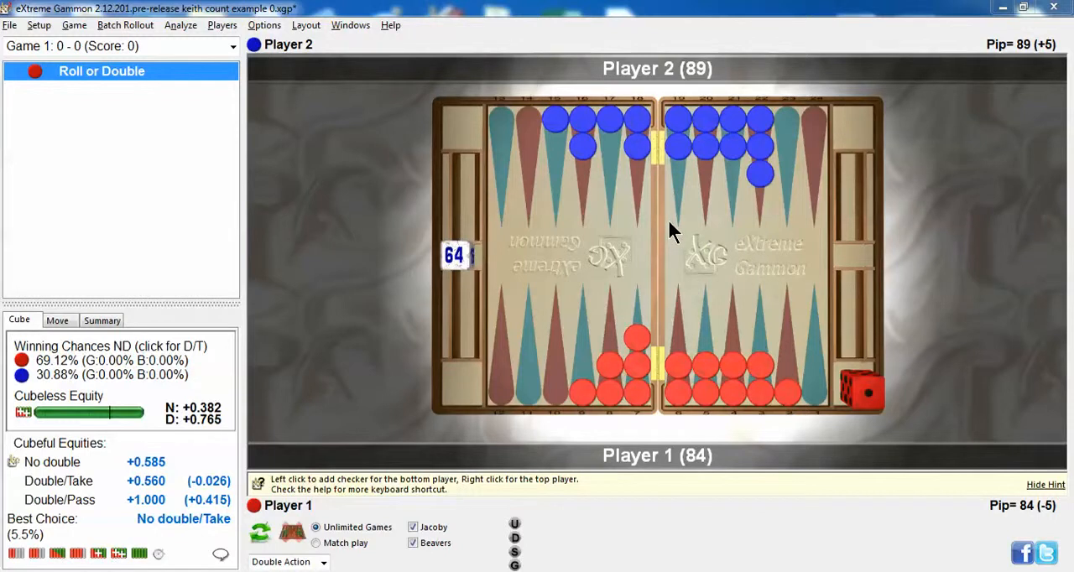
{"action": "mouse_move", "coordinate": [698, 219]}
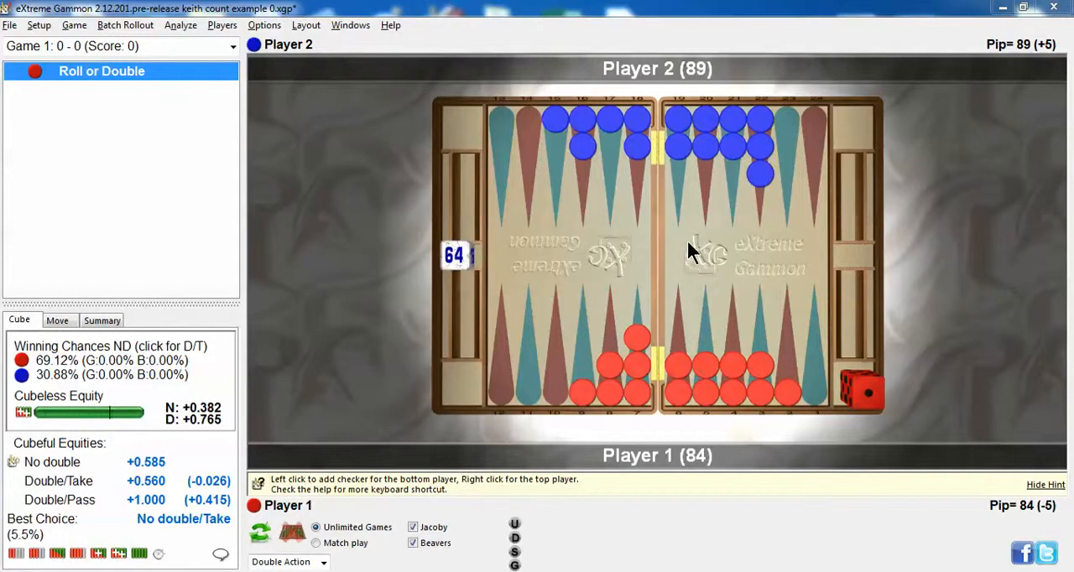
{"action": "mouse_move", "coordinate": [698, 241]}
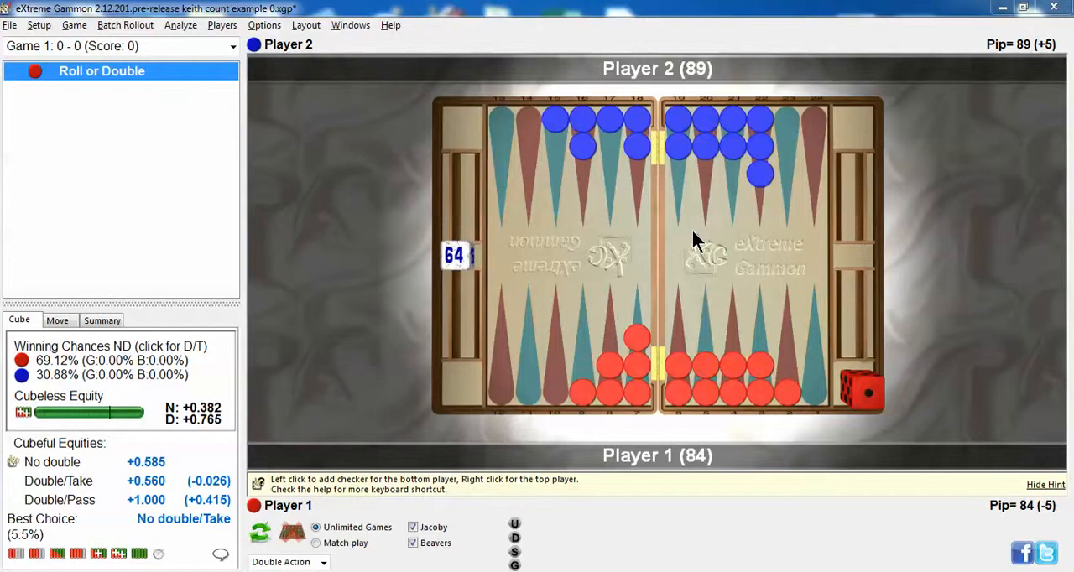
{"action": "mouse_move", "coordinate": [343, 500]}
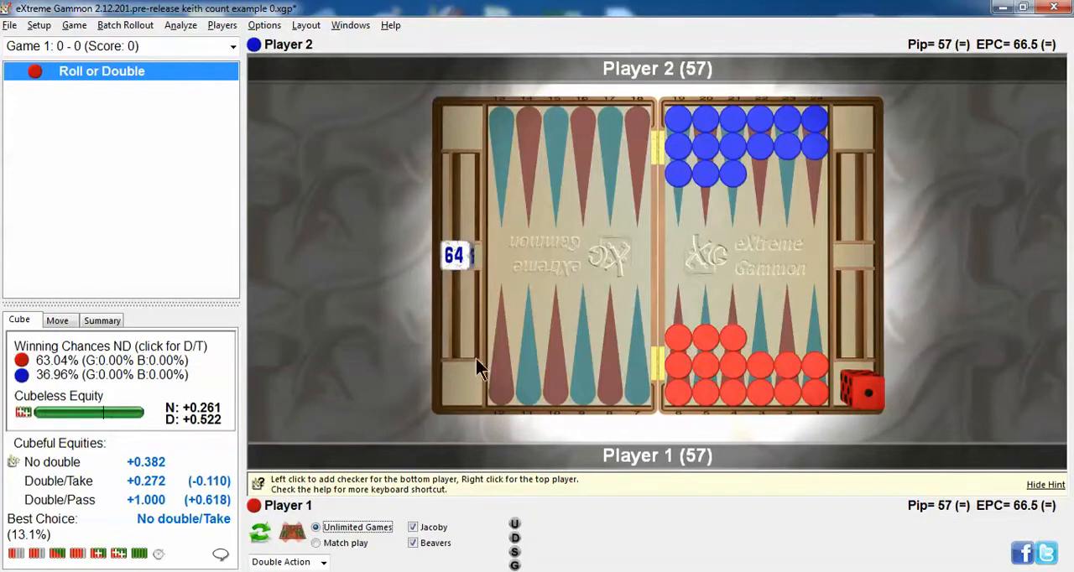
{"action": "mouse_move", "coordinate": [907, 520]}
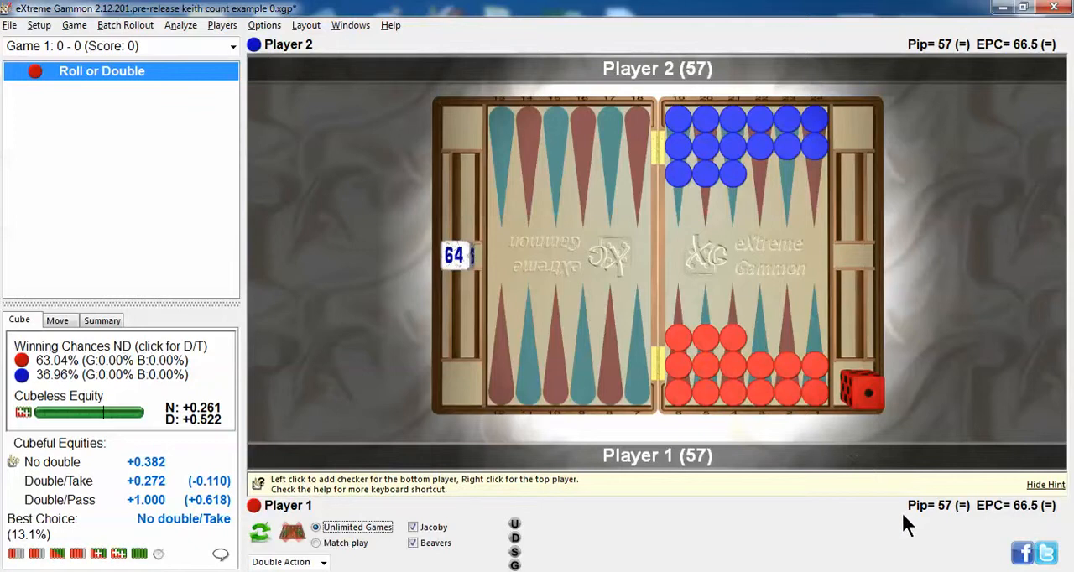
{"action": "mouse_move", "coordinate": [705, 432]}
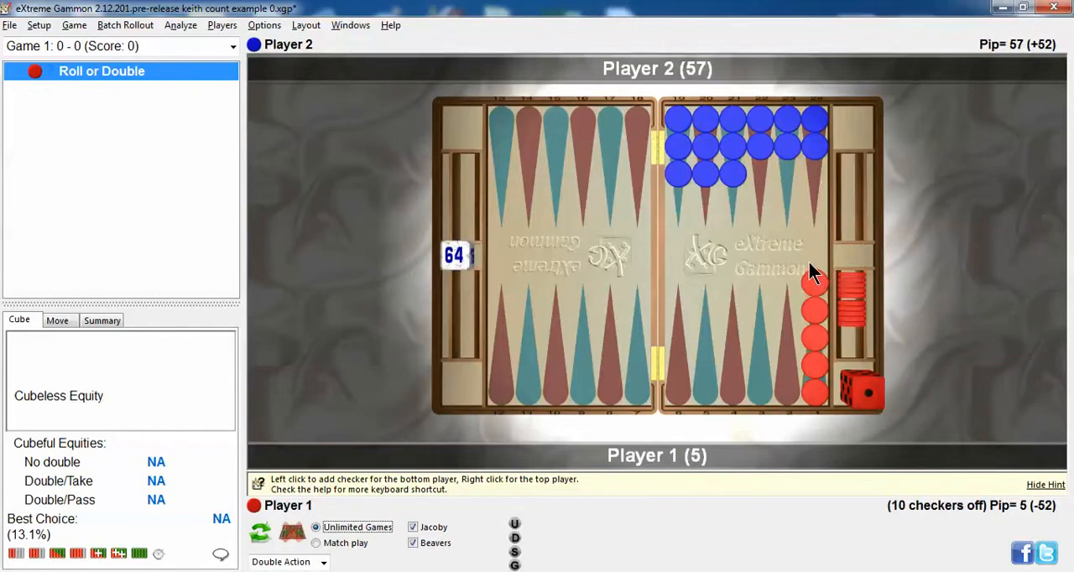
Stack both players' 15 checkers on their ace points and evaluate: Double/Take at 67.02%
{"action": "left_click", "coordinate": [814, 285]}
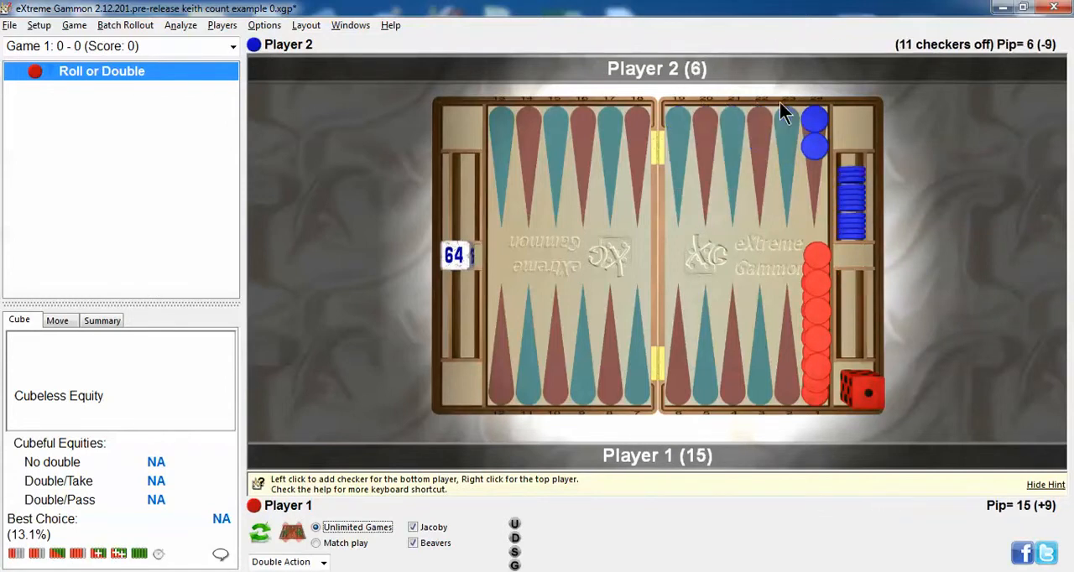
{"action": "left_click", "coordinate": [809, 234]}
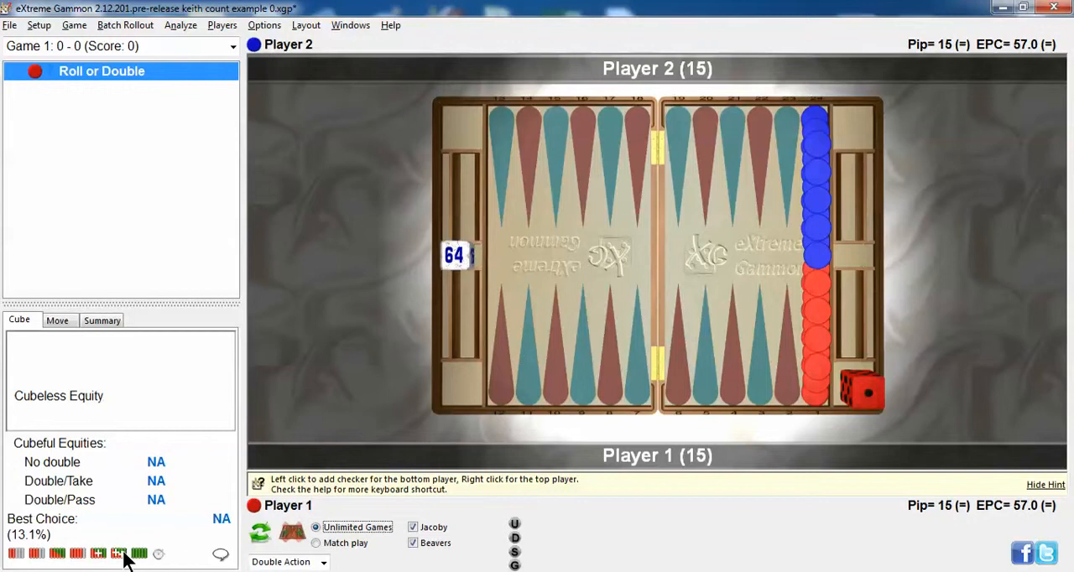
{"action": "left_click", "coordinate": [131, 550]}
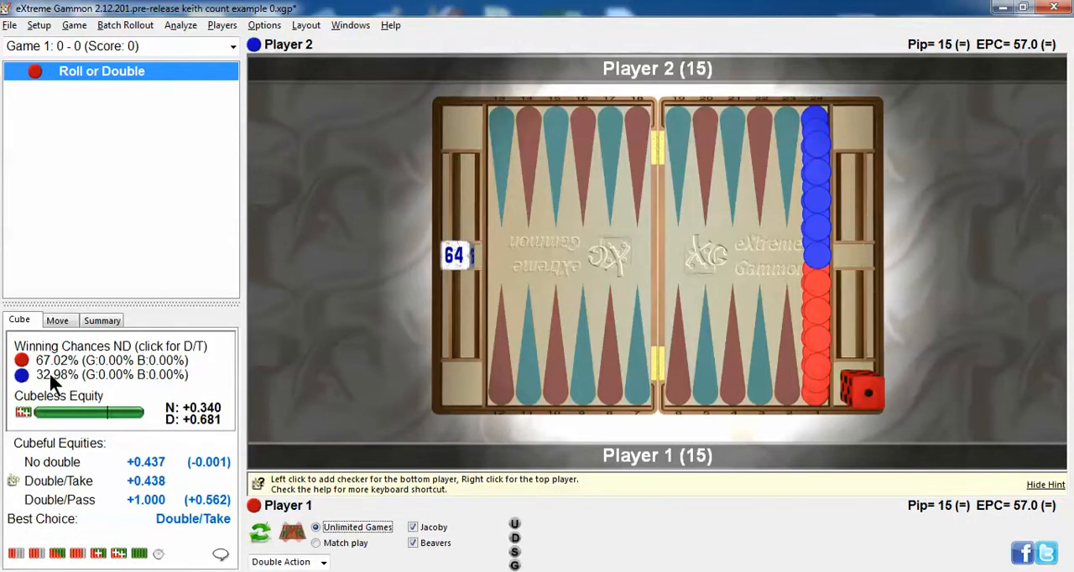
{"action": "mouse_move", "coordinate": [792, 339]}
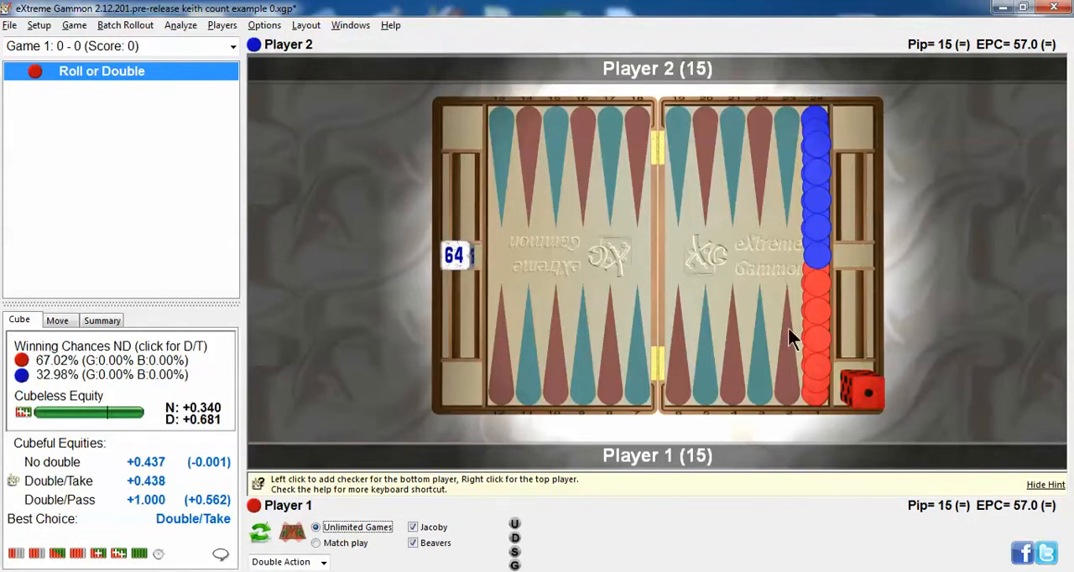
{"action": "mouse_move", "coordinate": [238, 485]}
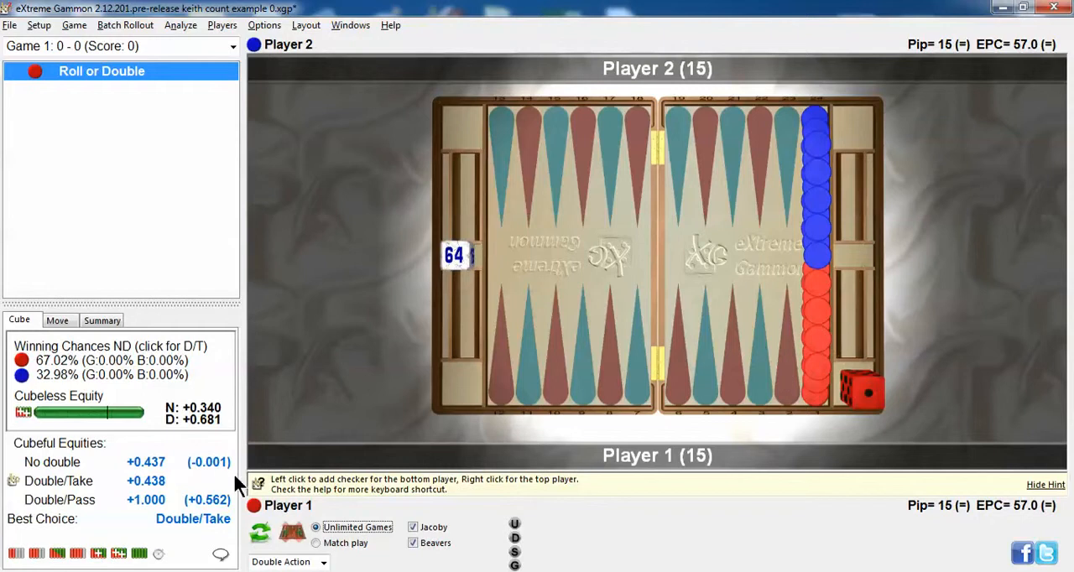
{"action": "mouse_move", "coordinate": [824, 313]}
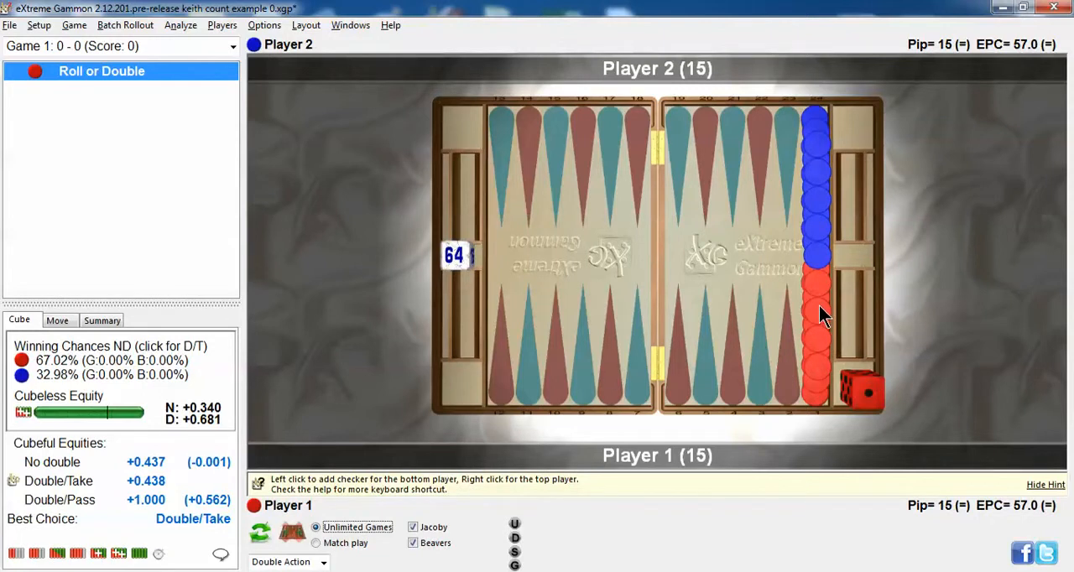
{"action": "mouse_move", "coordinate": [821, 305]}
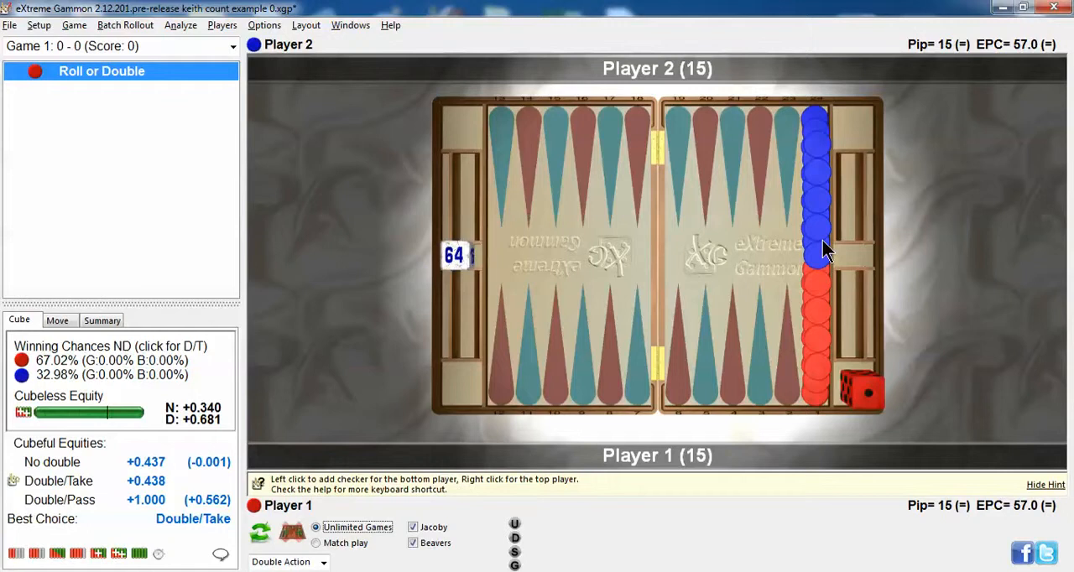
{"action": "mouse_move", "coordinate": [826, 237]}
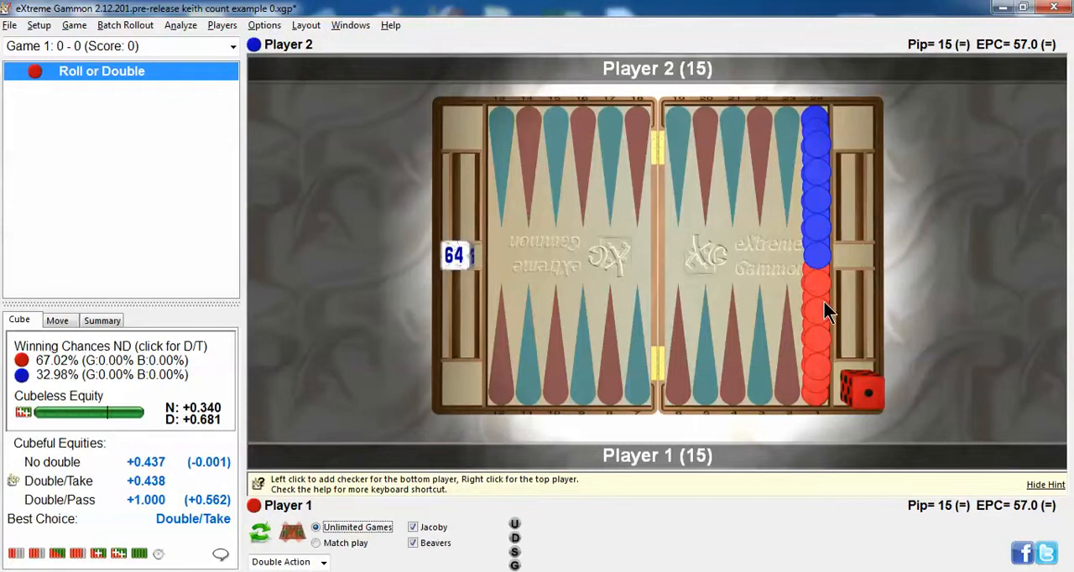
{"action": "mouse_move", "coordinate": [823, 338]}
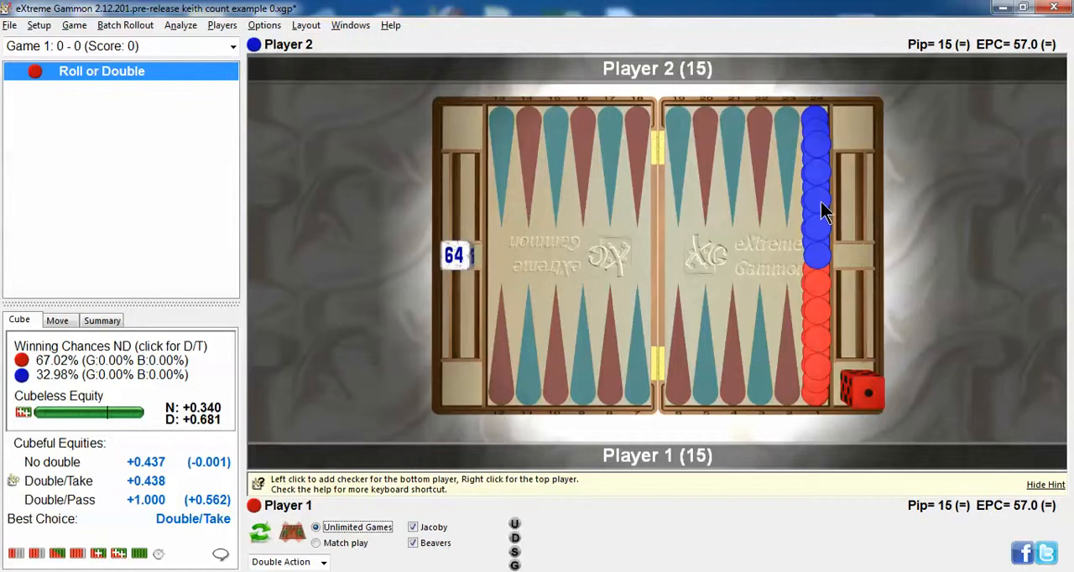
{"action": "mouse_move", "coordinate": [822, 225]}
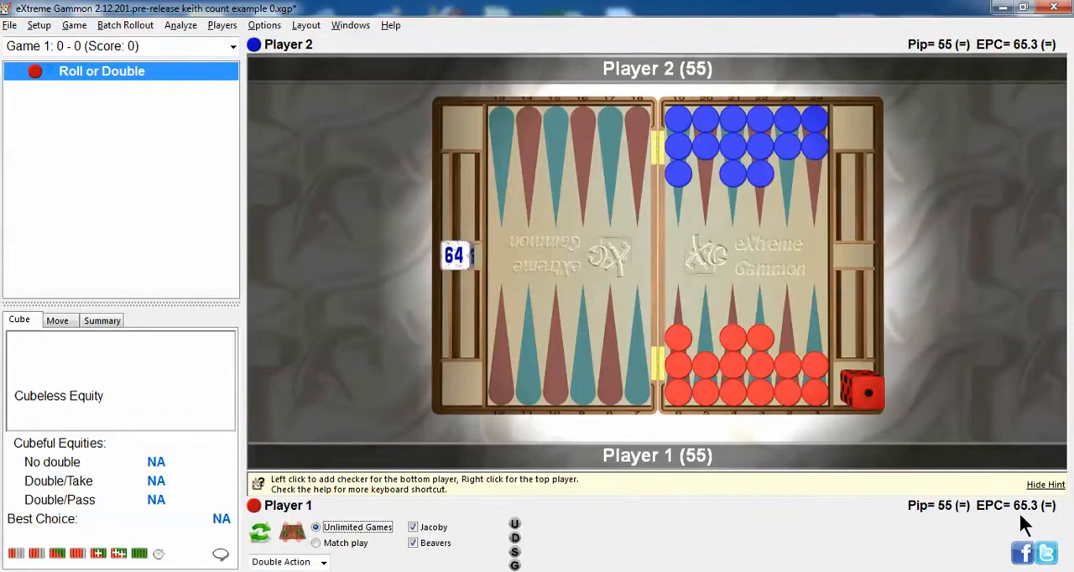
{"action": "mouse_move", "coordinate": [121, 549]}
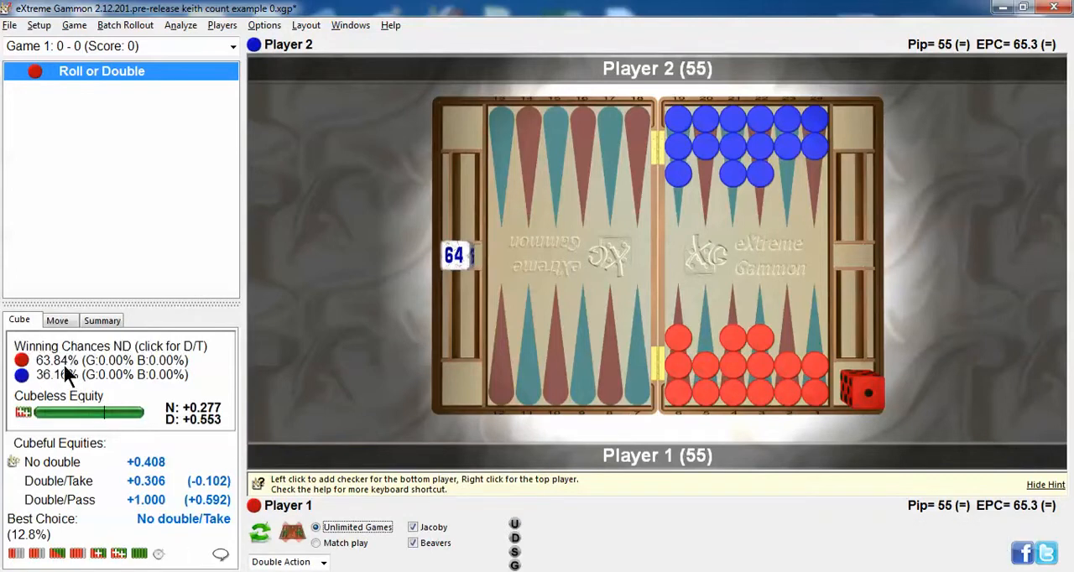
{"action": "mouse_move", "coordinate": [963, 520]}
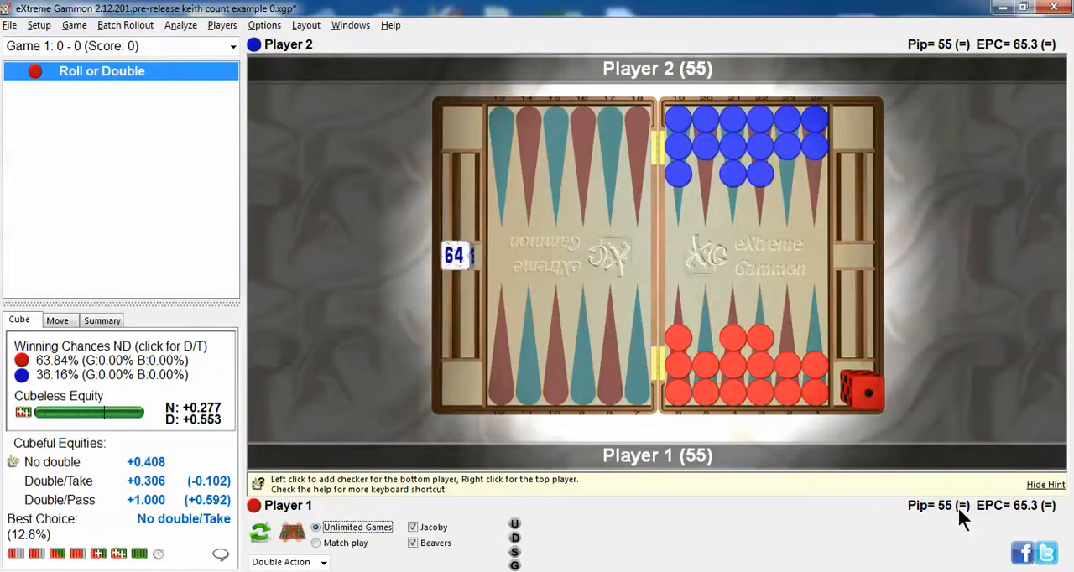
{"action": "mouse_move", "coordinate": [958, 526]}
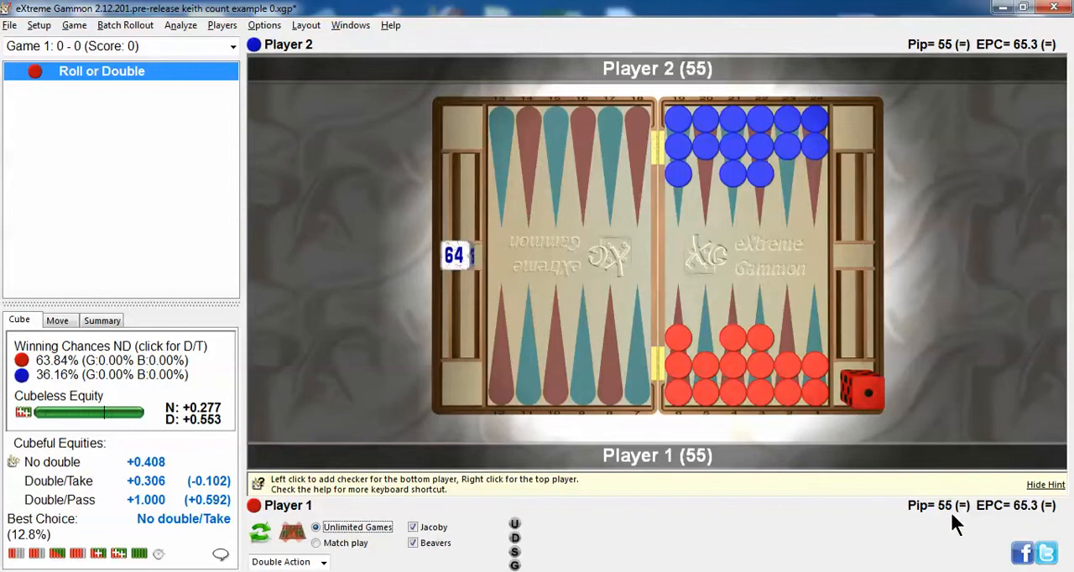
{"action": "mouse_move", "coordinate": [842, 529]}
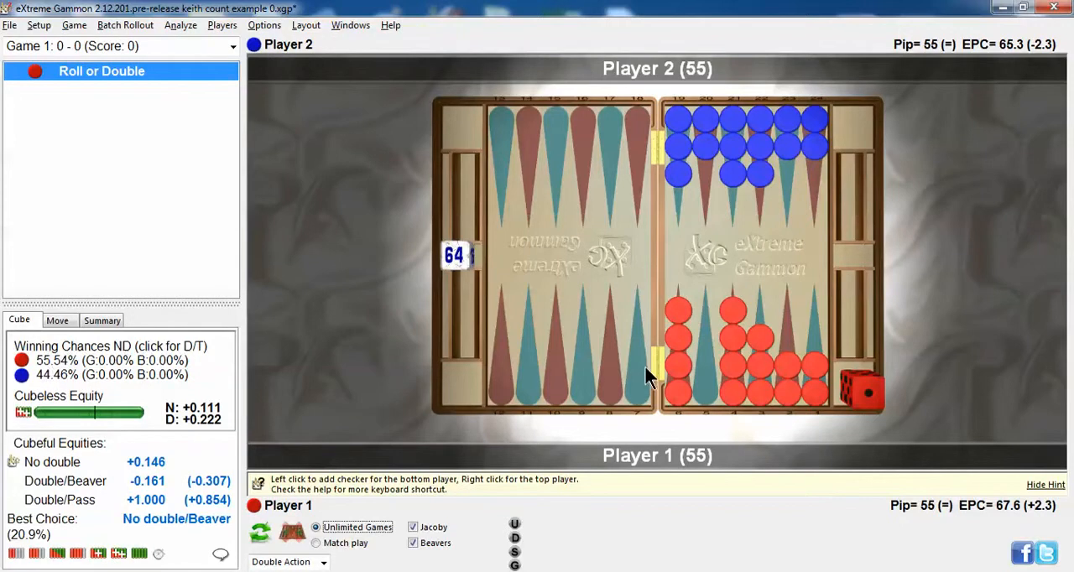
{"action": "mouse_move", "coordinate": [706, 389]}
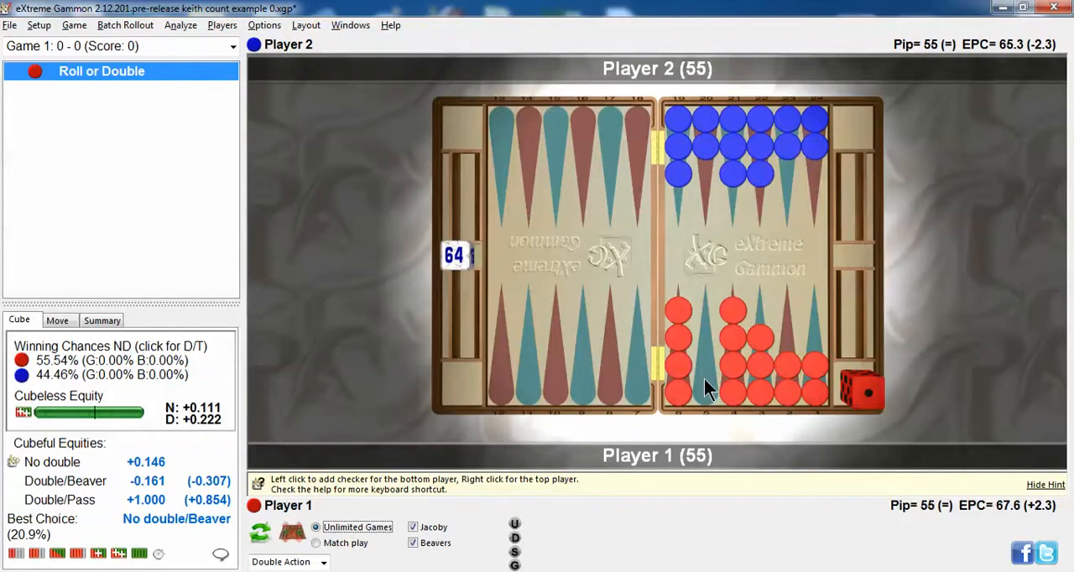
{"action": "mouse_move", "coordinate": [688, 348]}
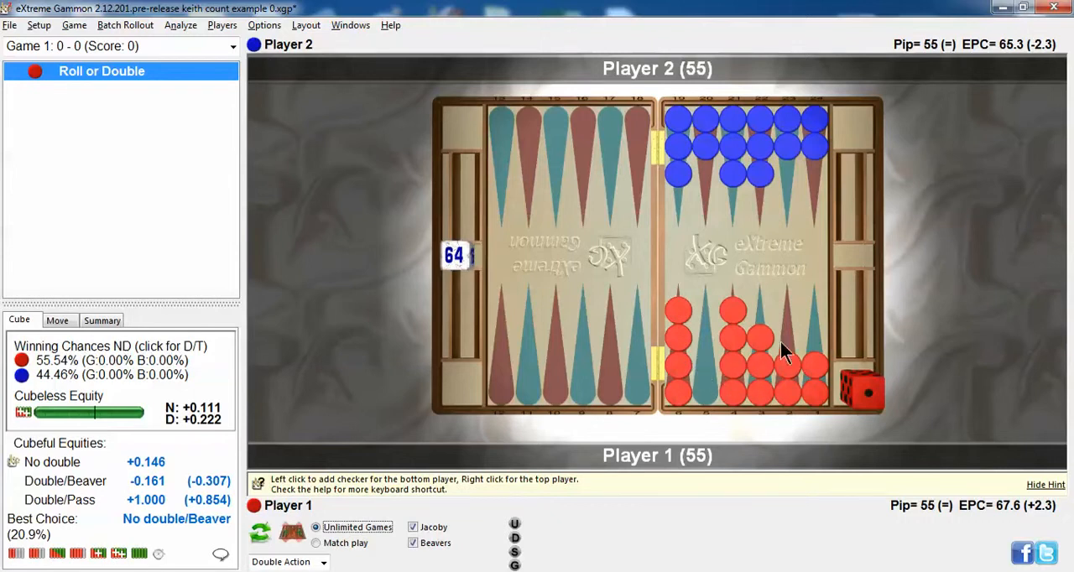
{"action": "mouse_move", "coordinate": [806, 335]}
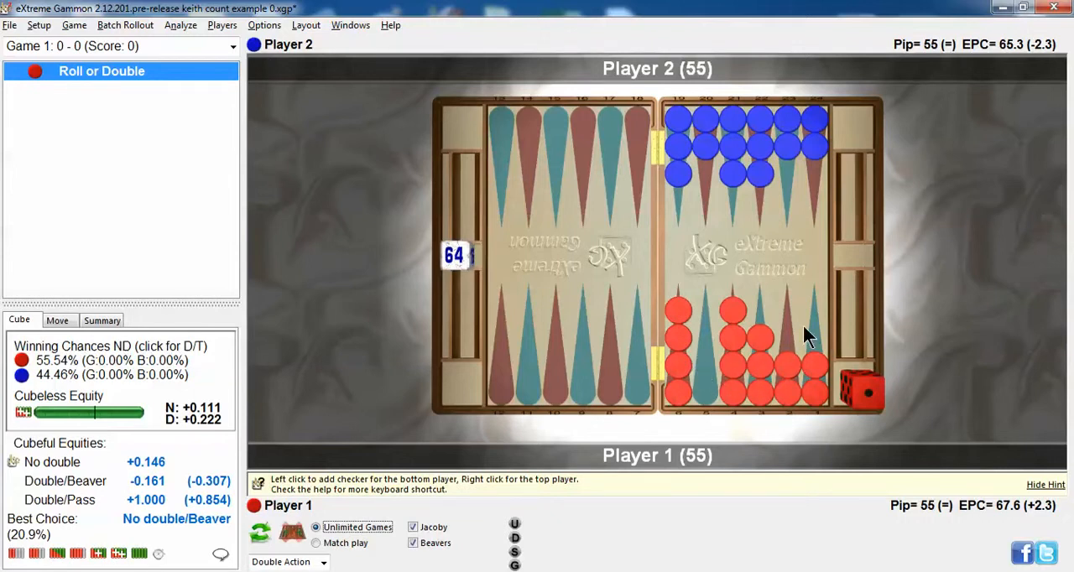
{"action": "mouse_move", "coordinate": [812, 326]}
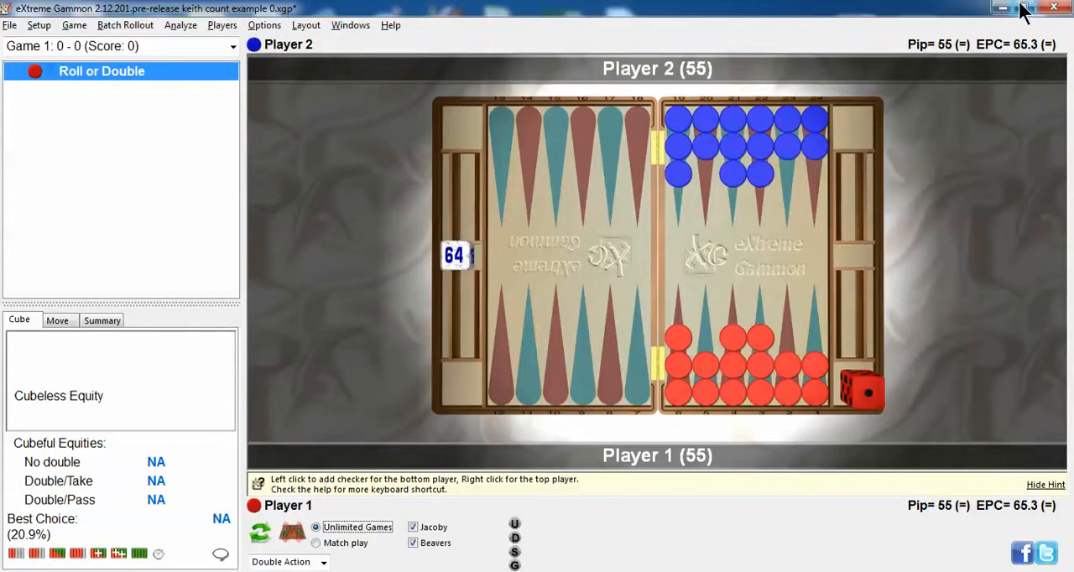
{"action": "mouse_move", "coordinate": [1013, 10]}
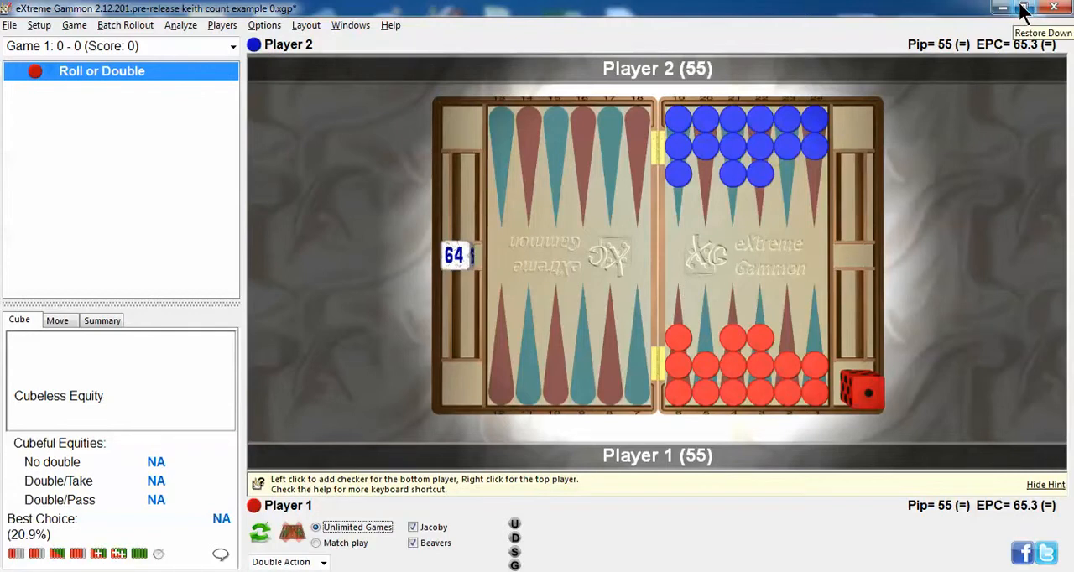
Shrink the race window and maximize the saved hit-or-race 5-2 position, cube at 2
{"action": "left_click", "coordinate": [1024, 6]}
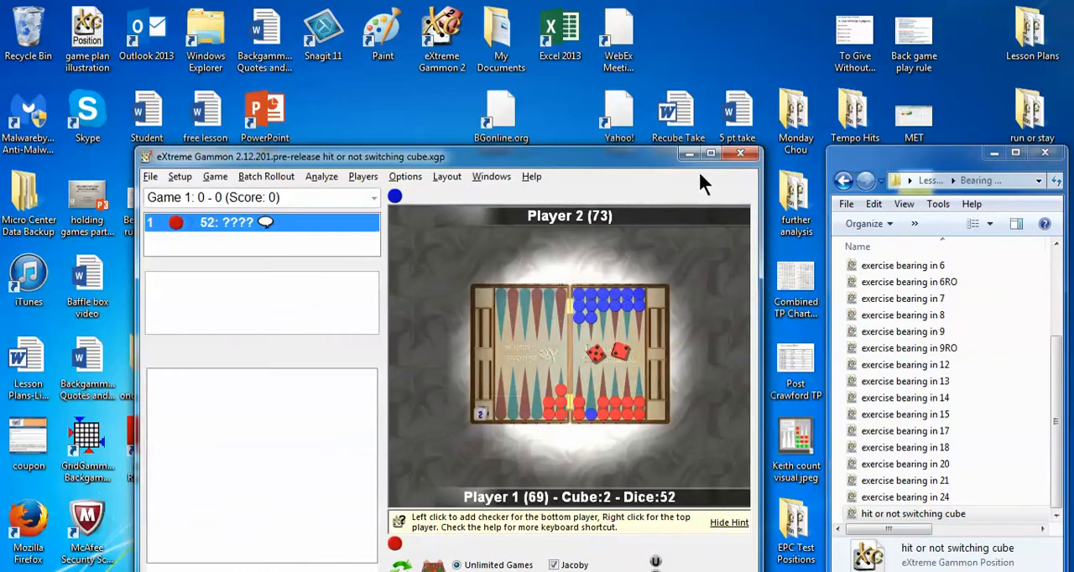
{"action": "left_click", "coordinate": [708, 155]}
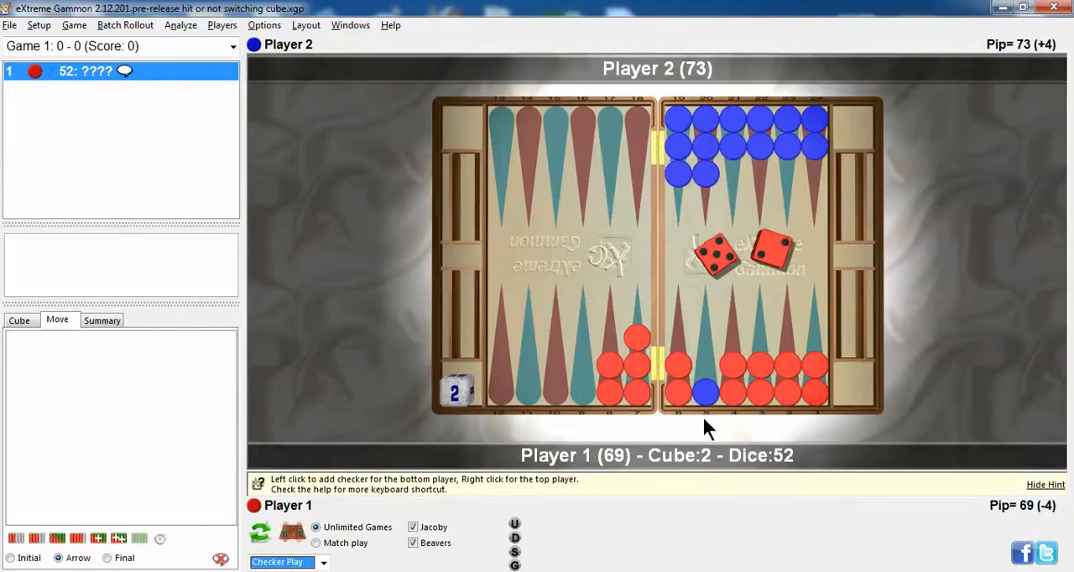
{"action": "mouse_move", "coordinate": [764, 265]}
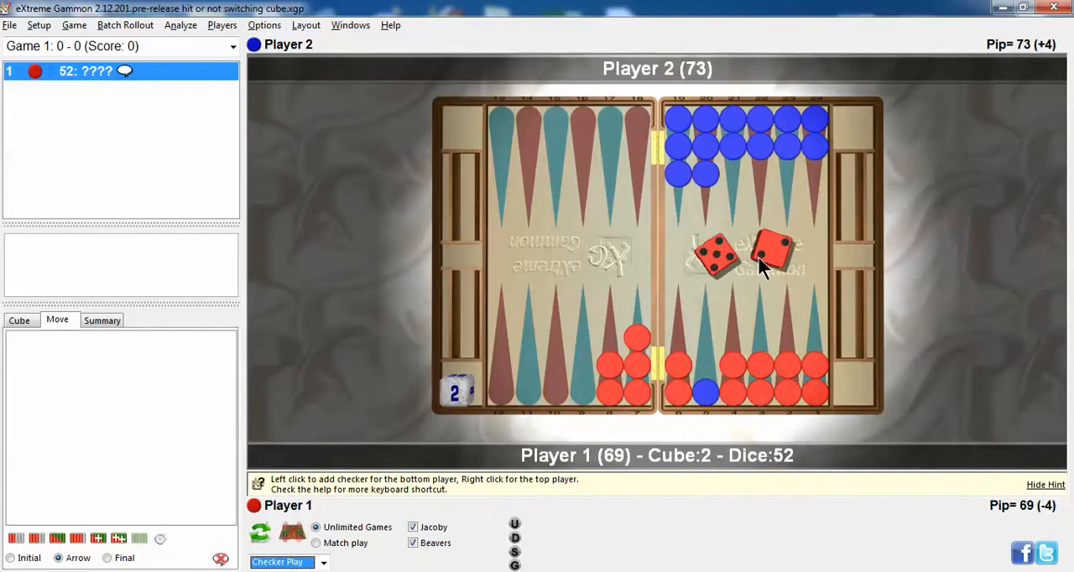
{"action": "mouse_move", "coordinate": [1011, 506]}
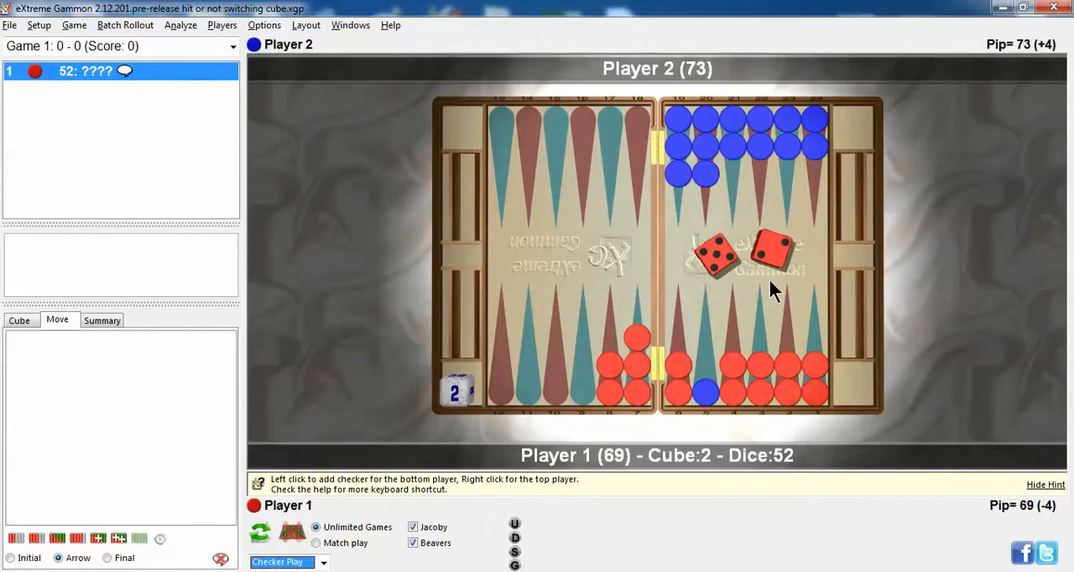
{"action": "mouse_move", "coordinate": [782, 389]}
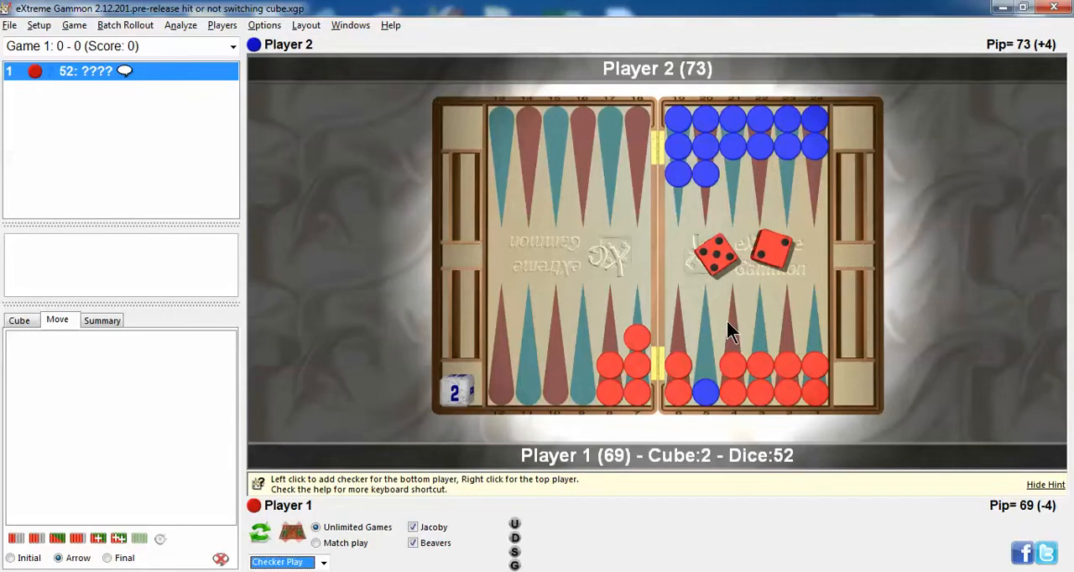
{"action": "mouse_move", "coordinate": [712, 349]}
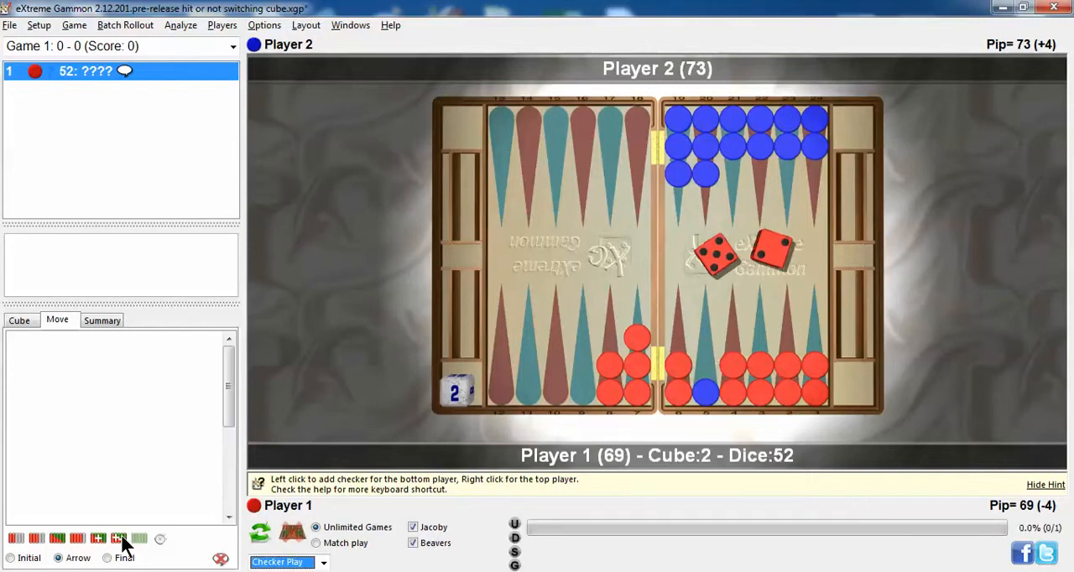
Analyse the 5-2 candidate plays, ranking 8/6 8/3 first at +0.408 ahead of the hits
{"action": "left_click", "coordinate": [117, 538]}
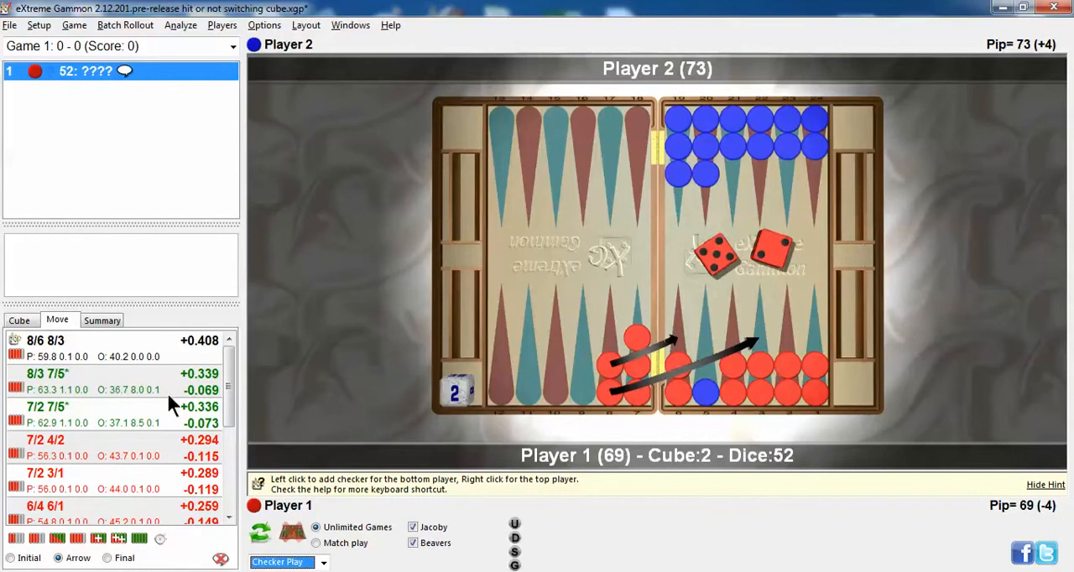
{"action": "mouse_move", "coordinate": [209, 410]}
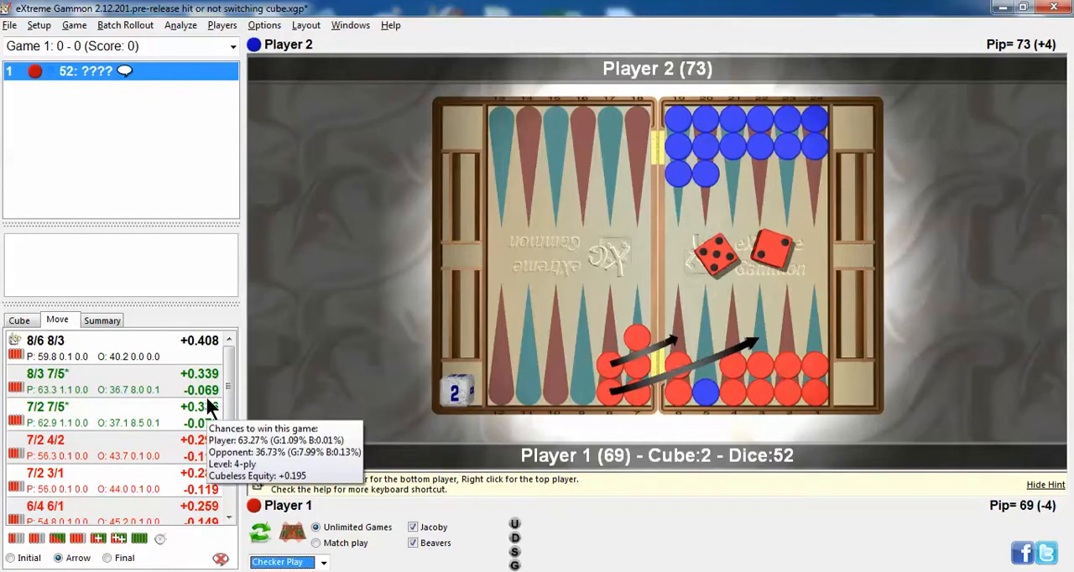
{"action": "mouse_move", "coordinate": [239, 406]}
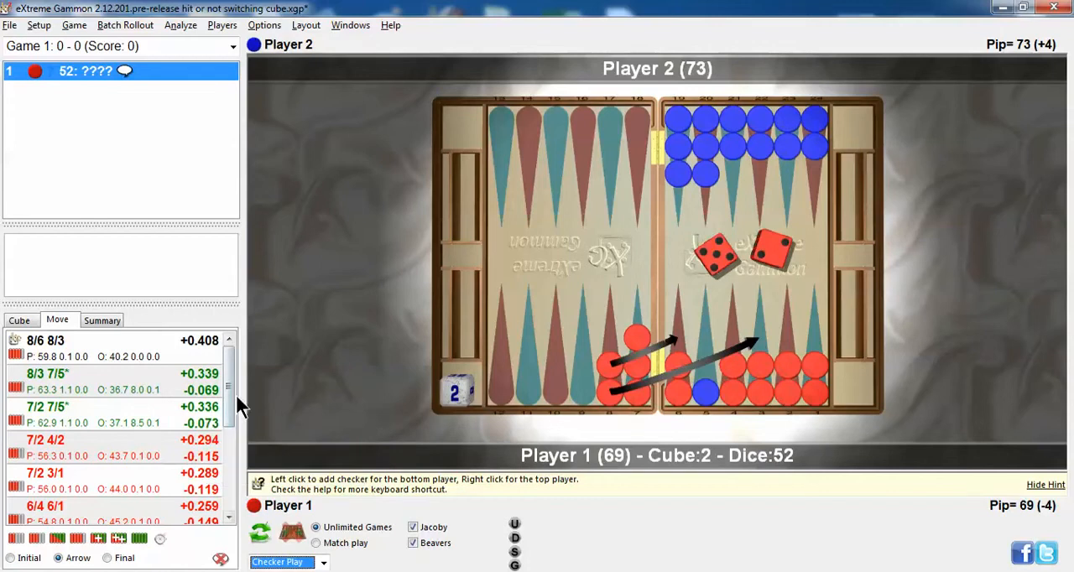
{"action": "mouse_move", "coordinate": [138, 359]}
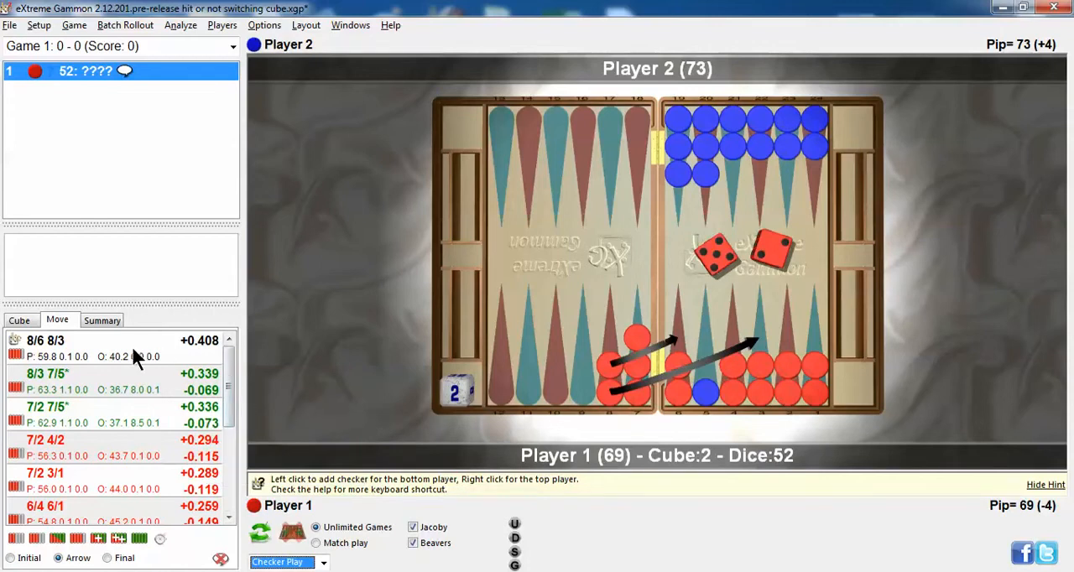
{"action": "mouse_move", "coordinate": [313, 399]}
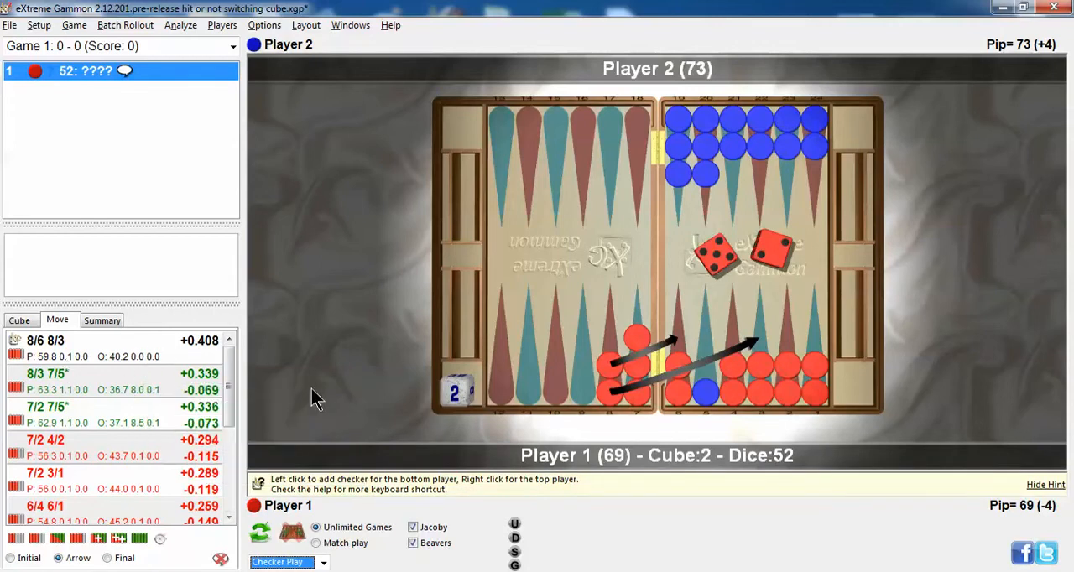
{"action": "mouse_move", "coordinate": [343, 397]}
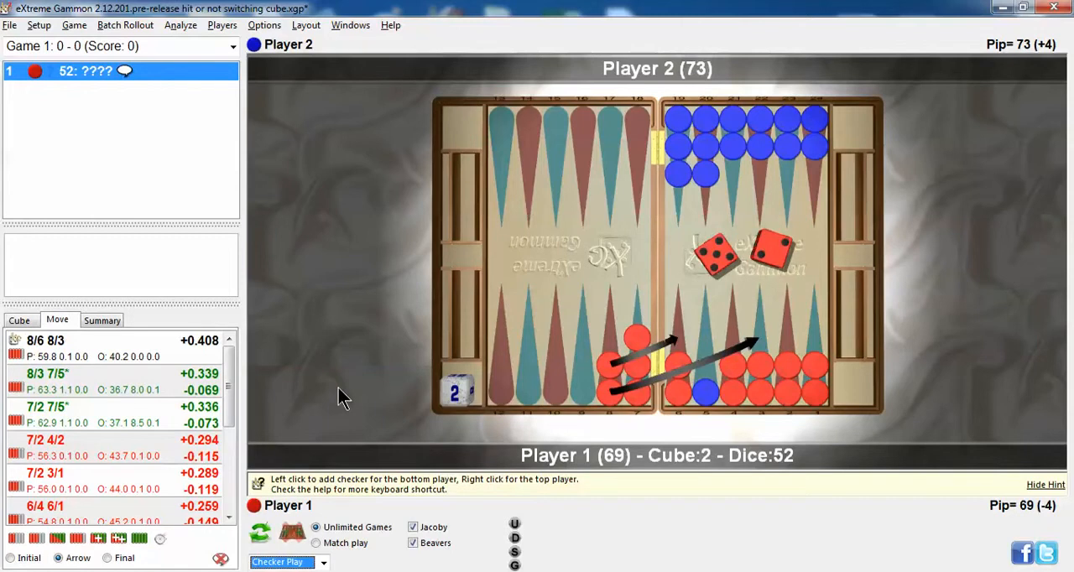
{"action": "mouse_move", "coordinate": [701, 418]}
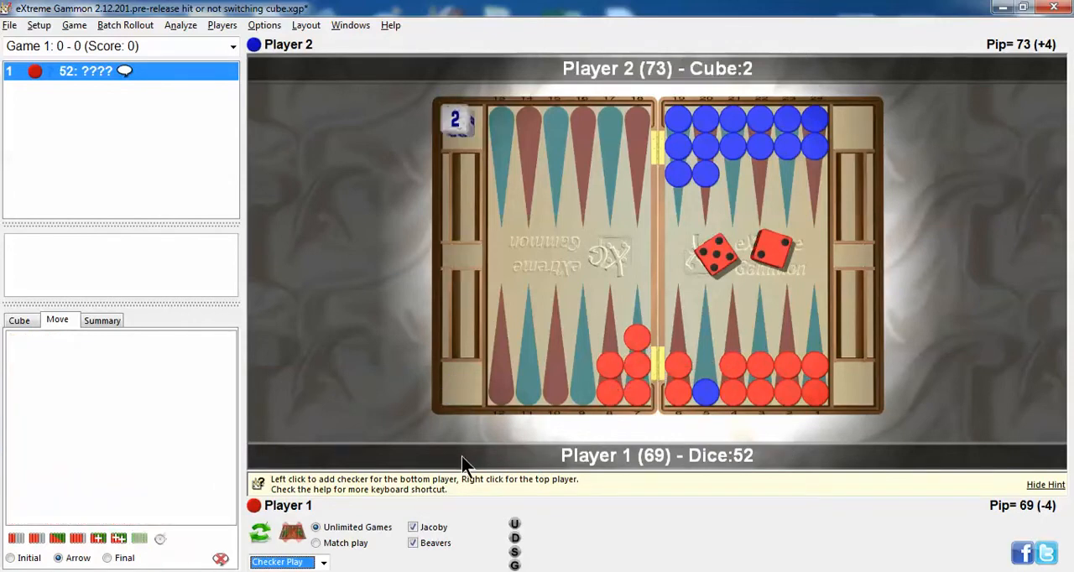
{"action": "mouse_move", "coordinate": [600, 445]}
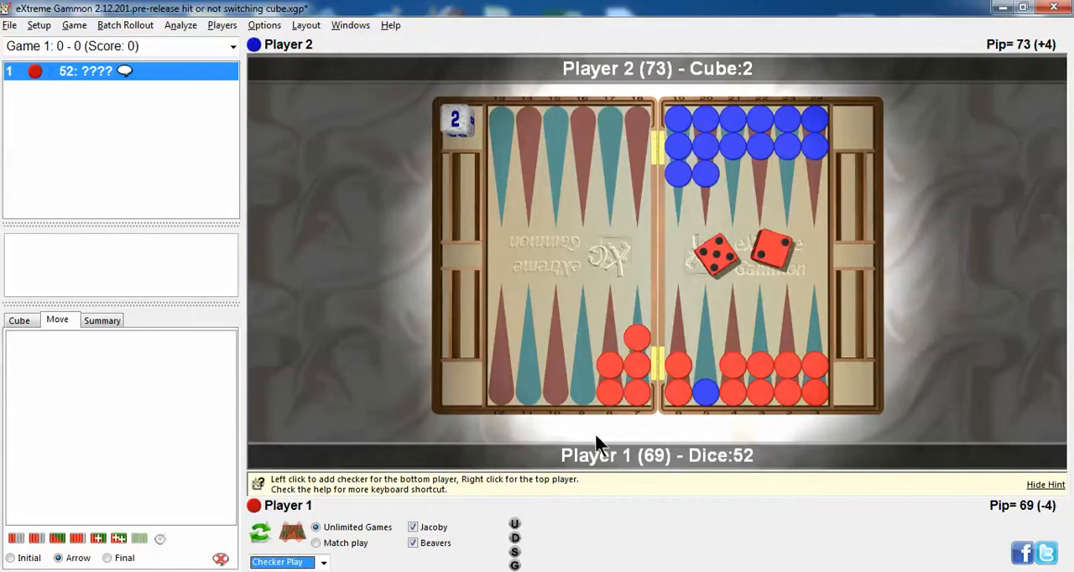
{"action": "mouse_move", "coordinate": [478, 150]}
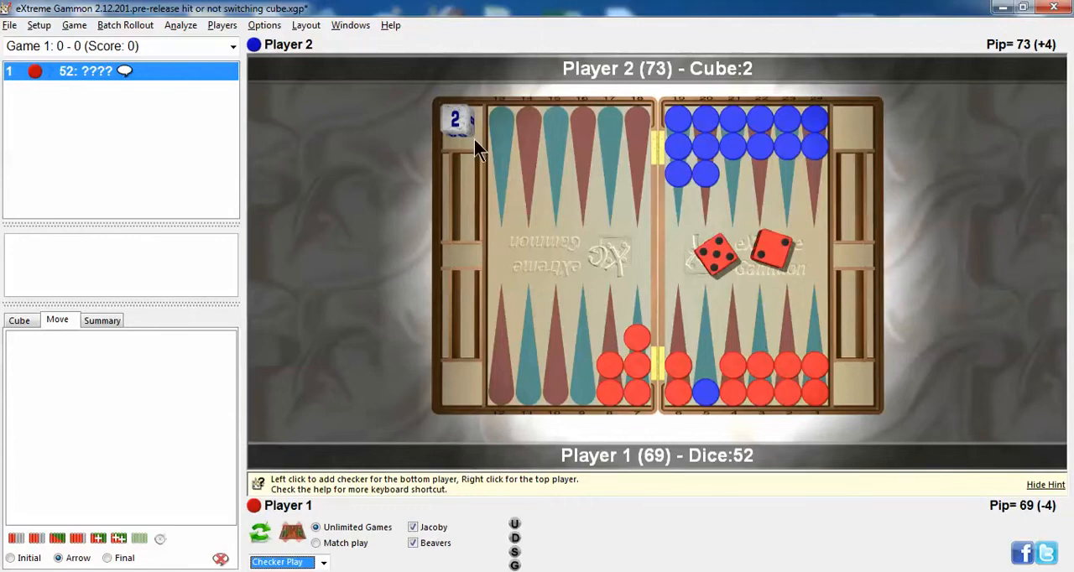
{"action": "mouse_move", "coordinate": [466, 126]}
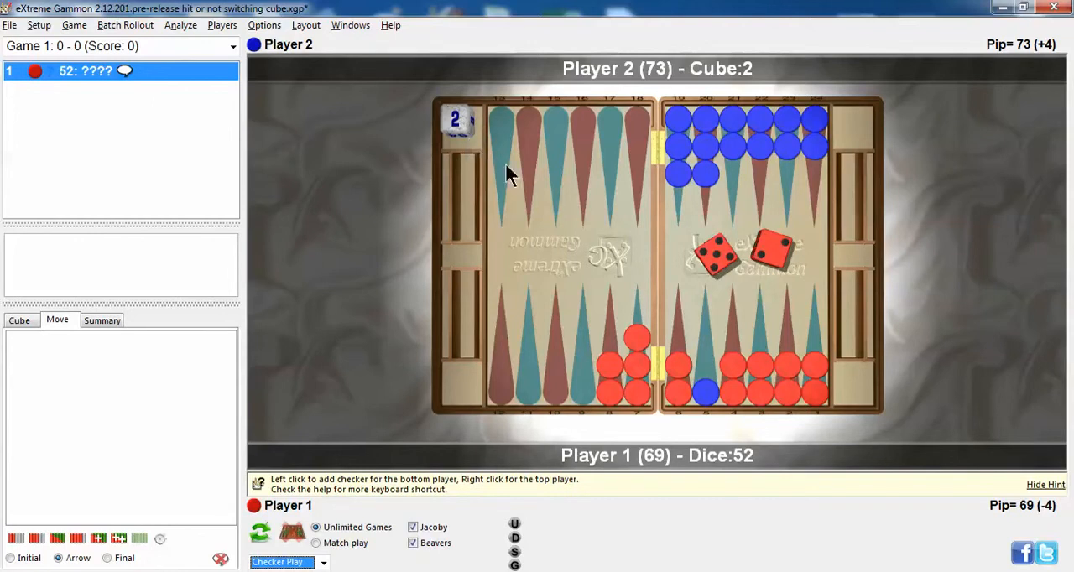
{"action": "mouse_move", "coordinate": [708, 364]}
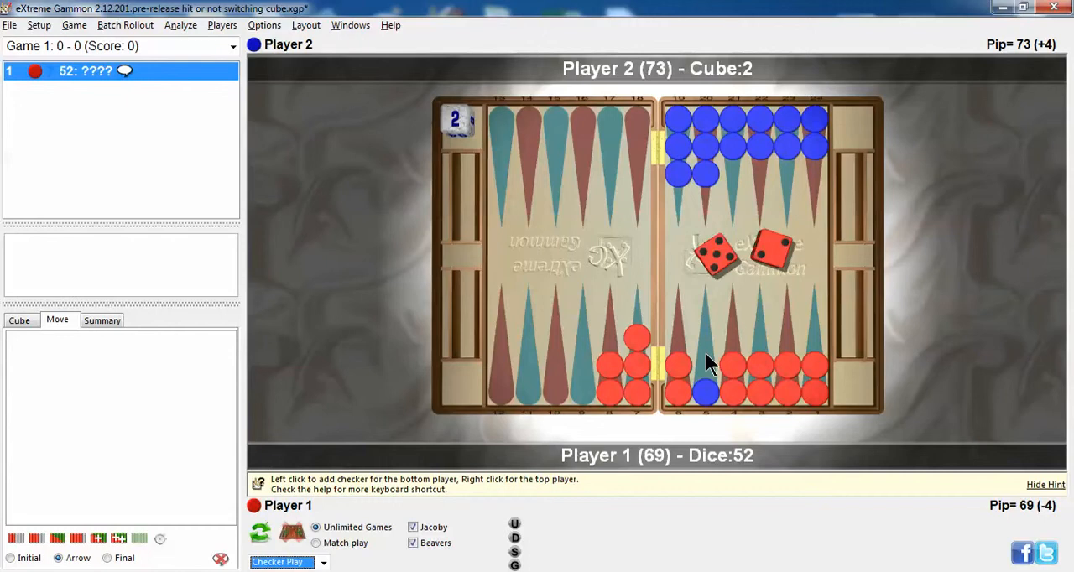
{"action": "mouse_move", "coordinate": [117, 547]}
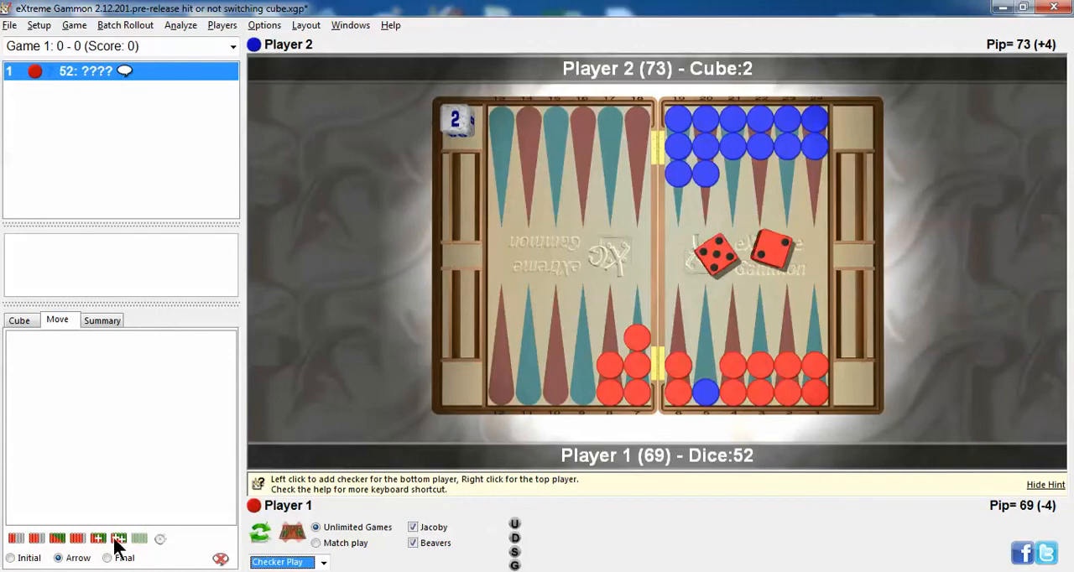
Re-analyse the 5-2 with Player 2 owning the cube, putting 8/3 7/5* first at +0.176
{"action": "left_click", "coordinate": [118, 535]}
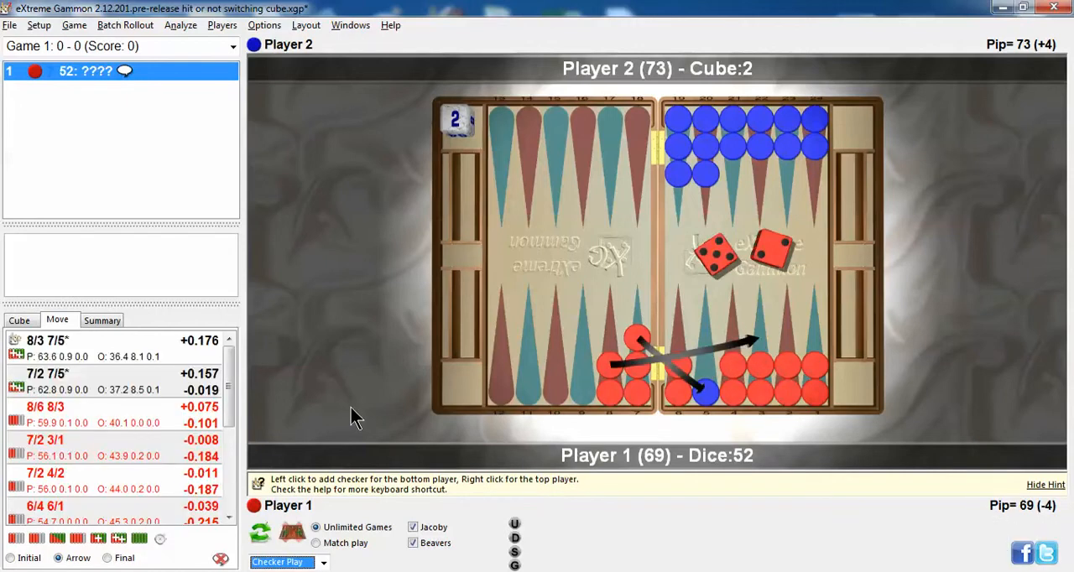
{"action": "mouse_move", "coordinate": [235, 416]}
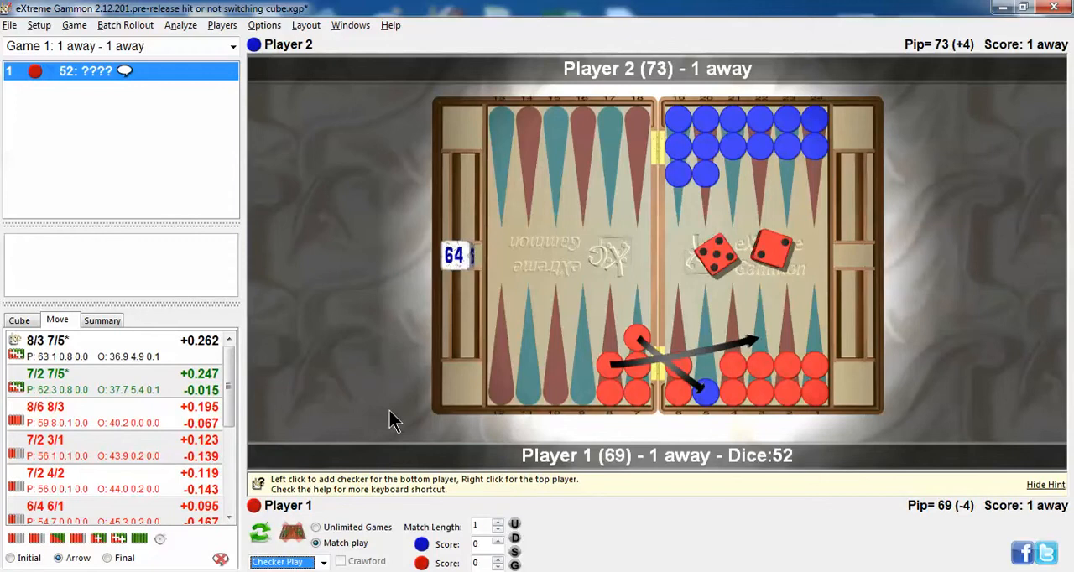
{"action": "mouse_move", "coordinate": [597, 421]}
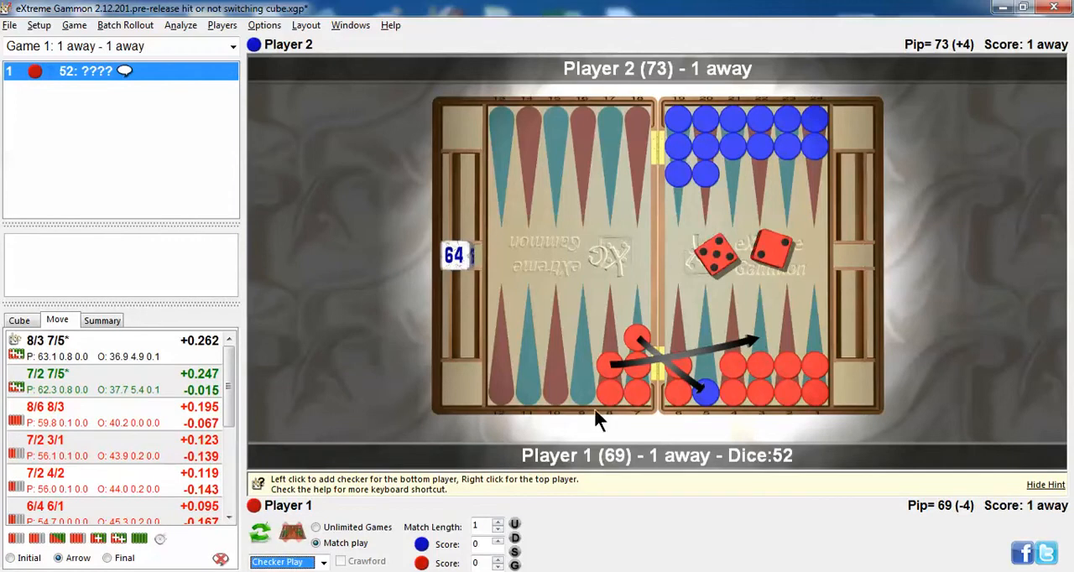
{"action": "mouse_move", "coordinate": [721, 423]}
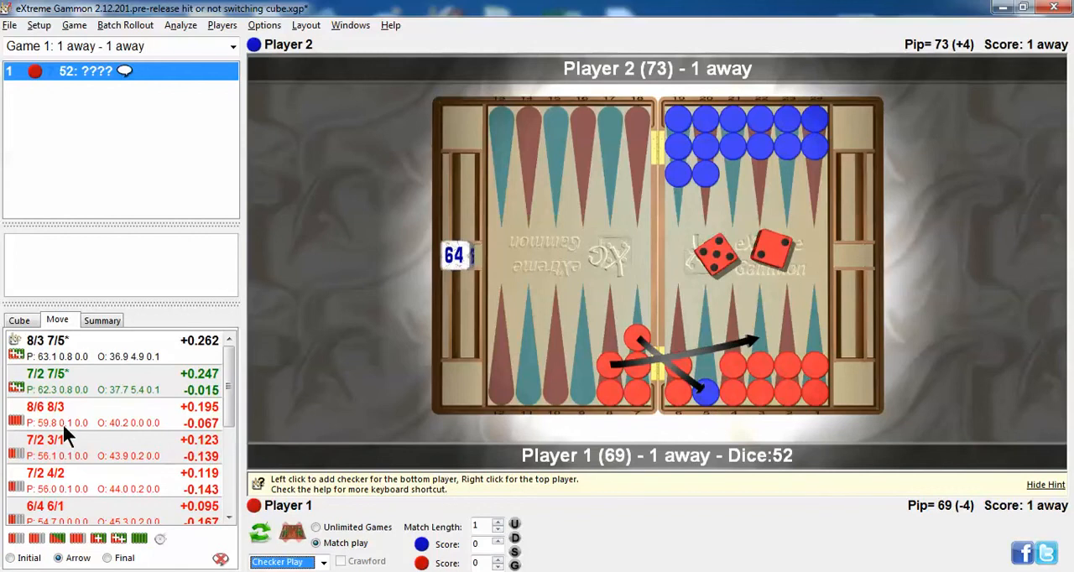
{"action": "mouse_move", "coordinate": [47, 369]}
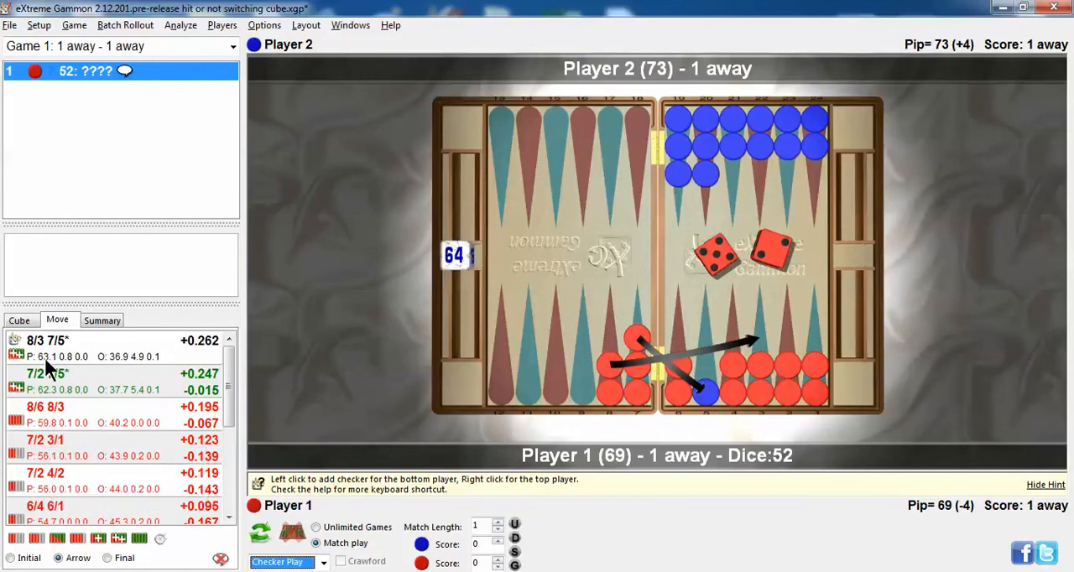
{"action": "mouse_move", "coordinate": [535, 342]}
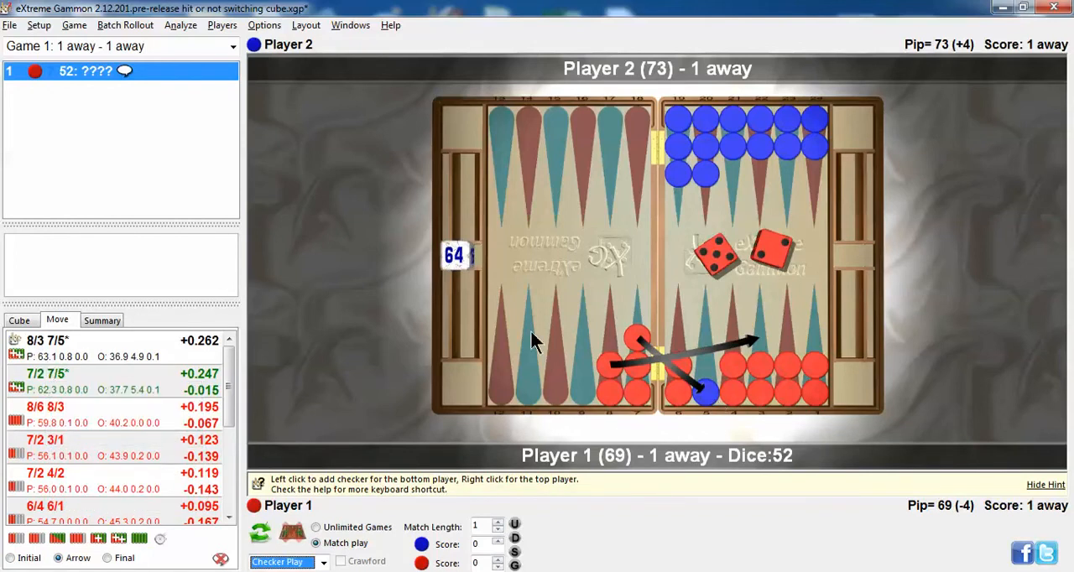
{"action": "mouse_move", "coordinate": [706, 363]}
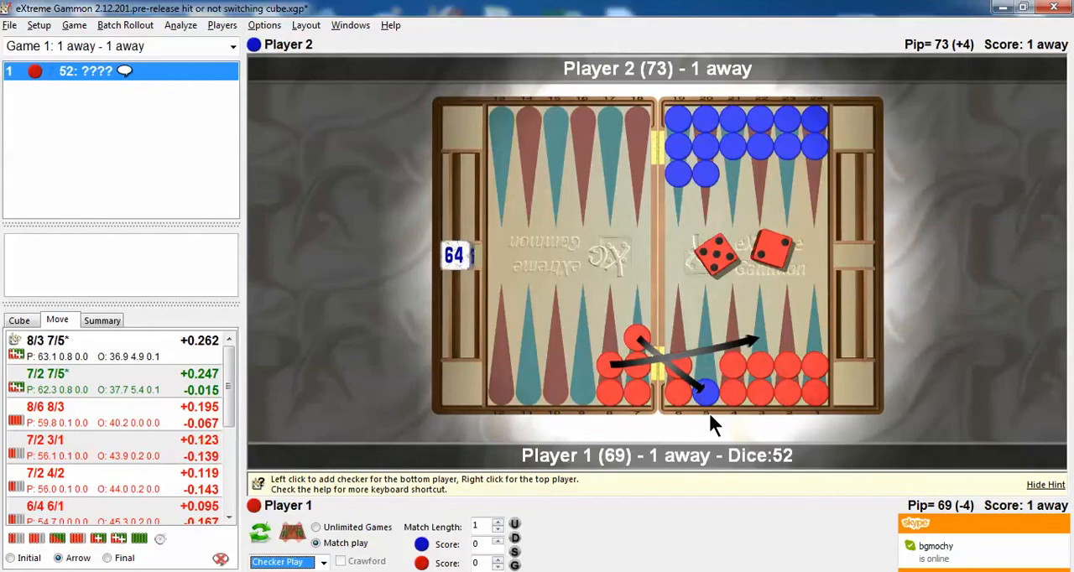
{"action": "mouse_move", "coordinate": [768, 467]}
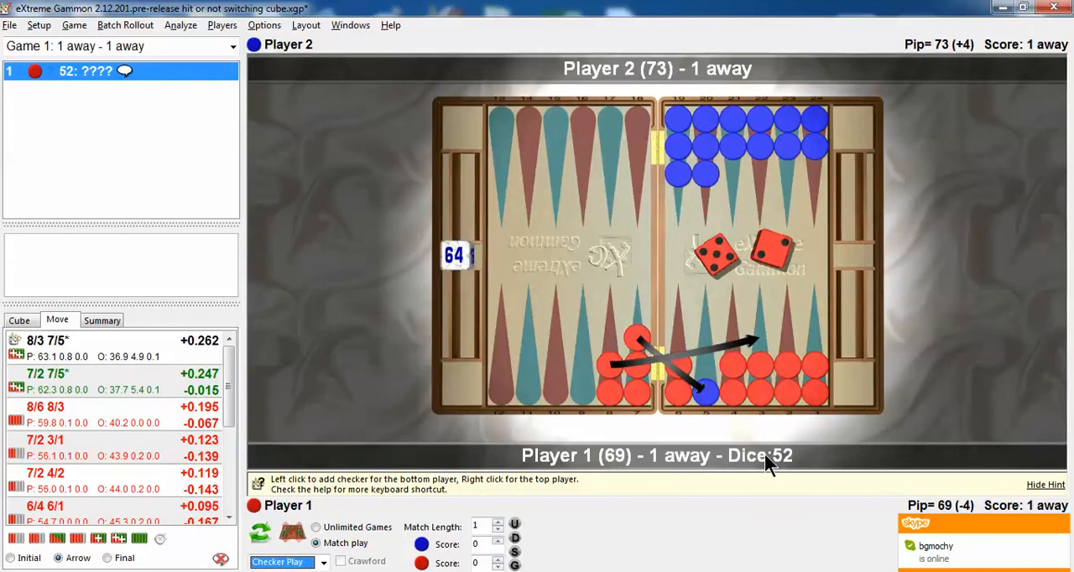